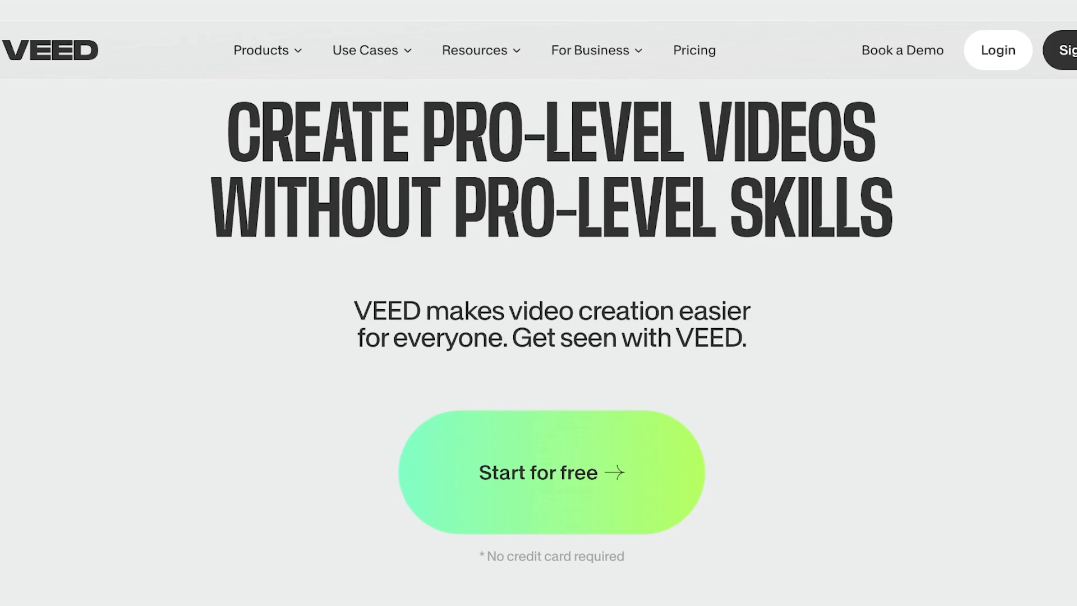
- Look through the Products, Use Cases and Business menus on the VEED site
click(261, 50)
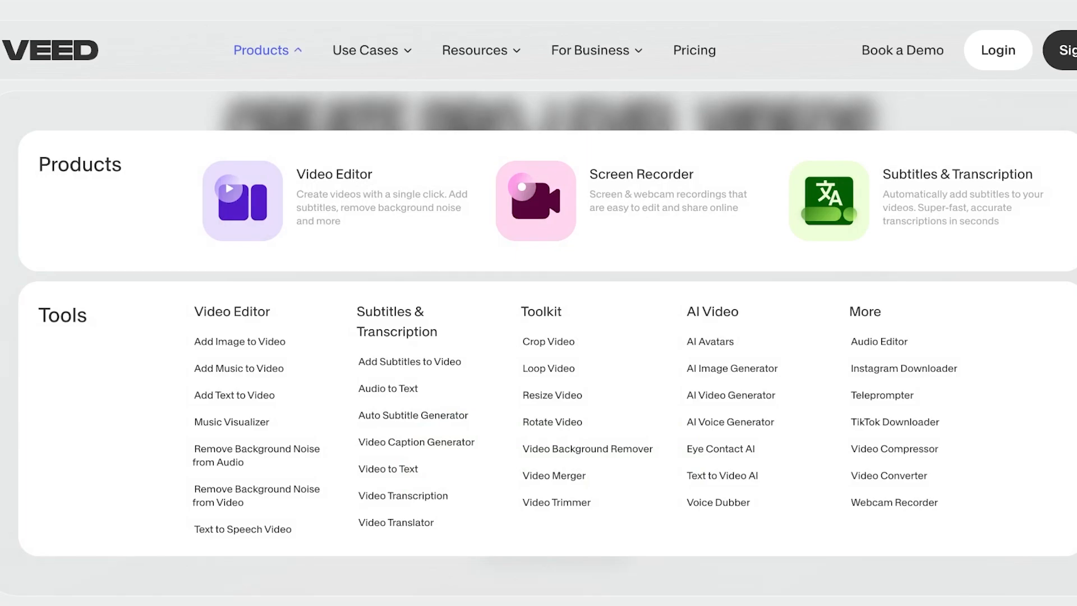
mouse_move(335, 202)
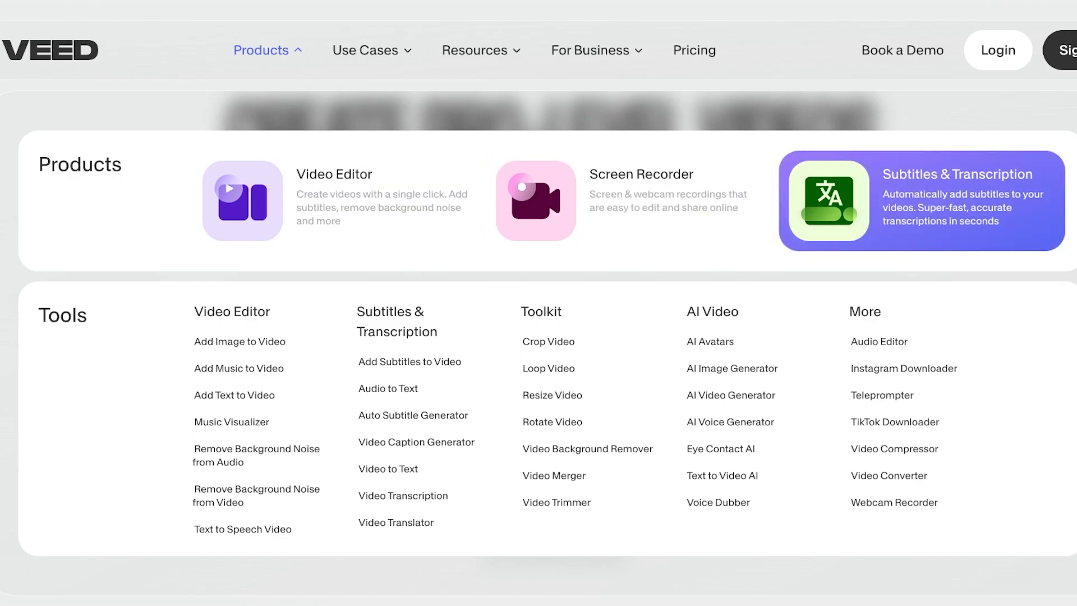
click(364, 50)
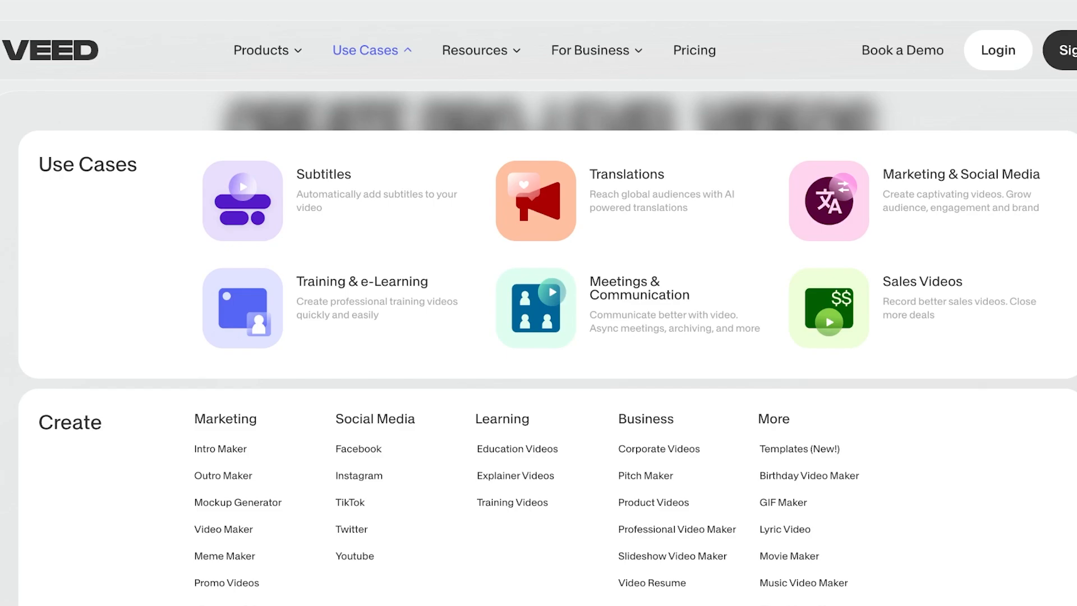
click(565, 49)
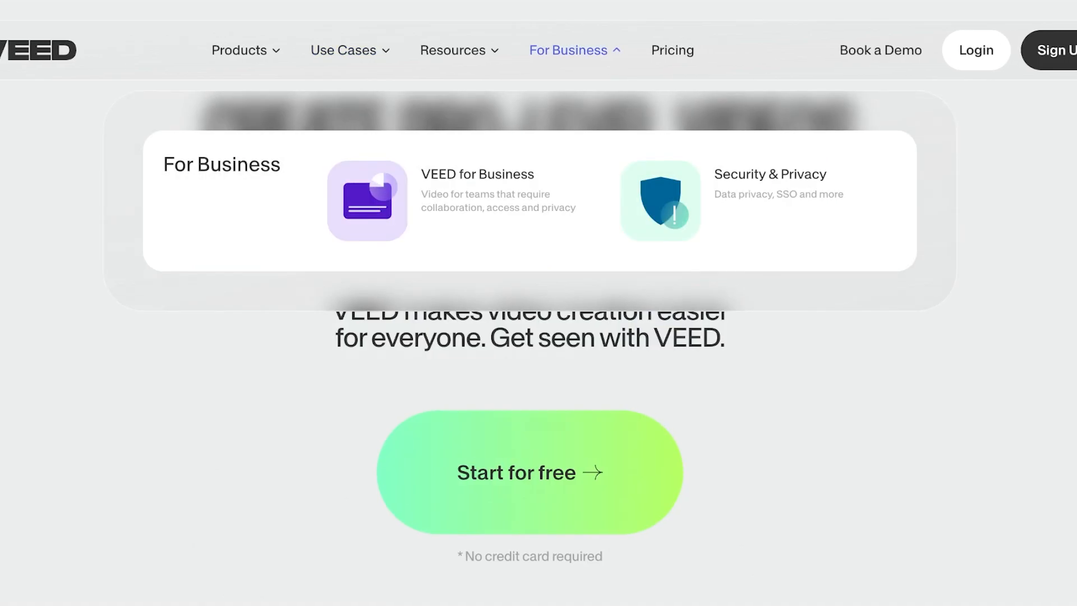
mouse_move(672, 49)
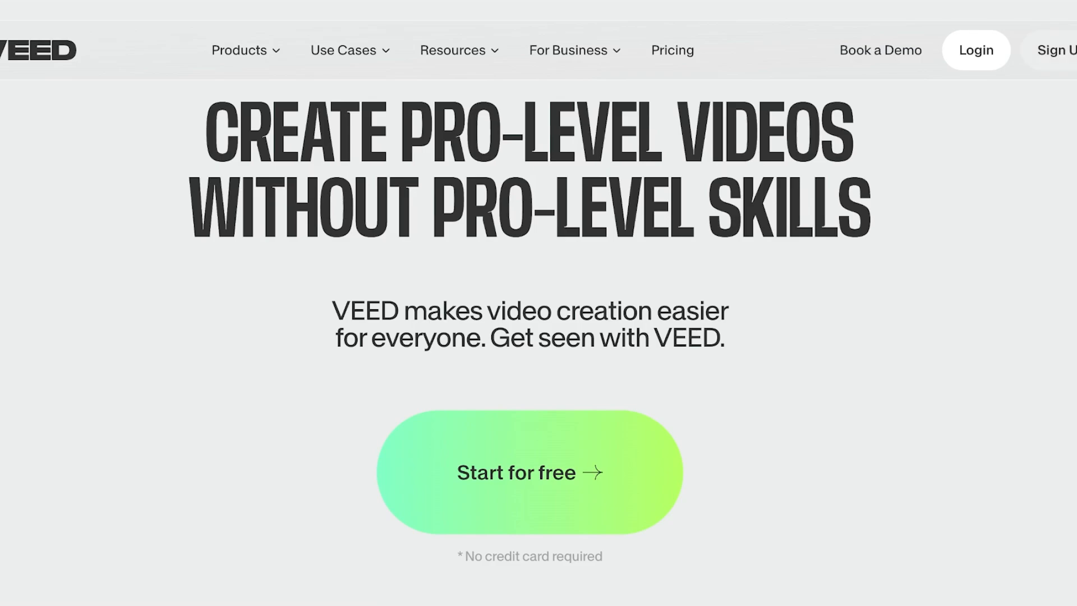
- Start a free email sign-up and open Gmail to get the login code
click(530, 473)
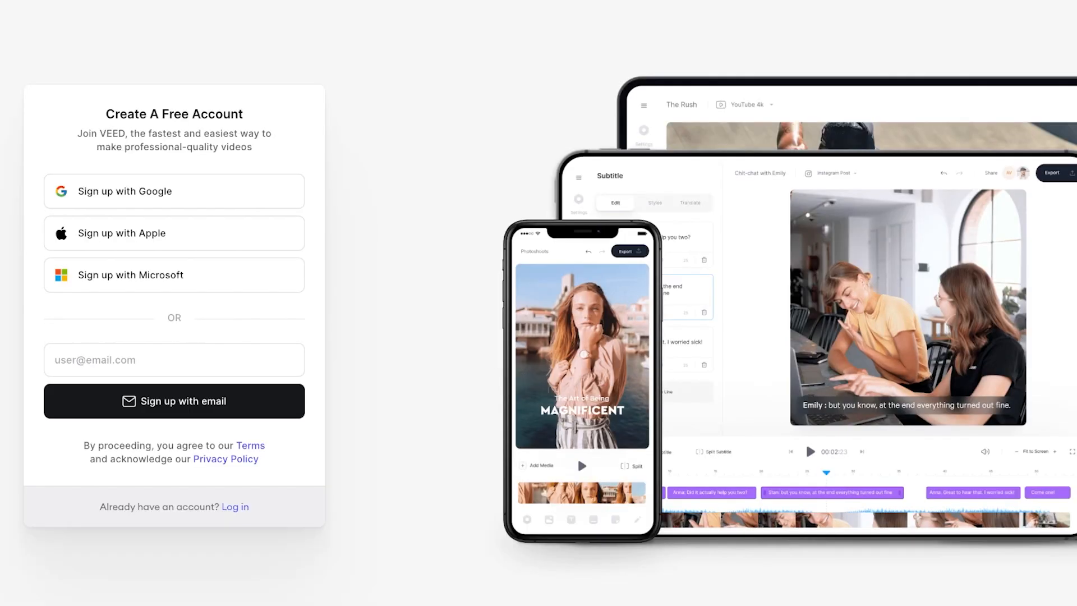
mouse_move(174, 191)
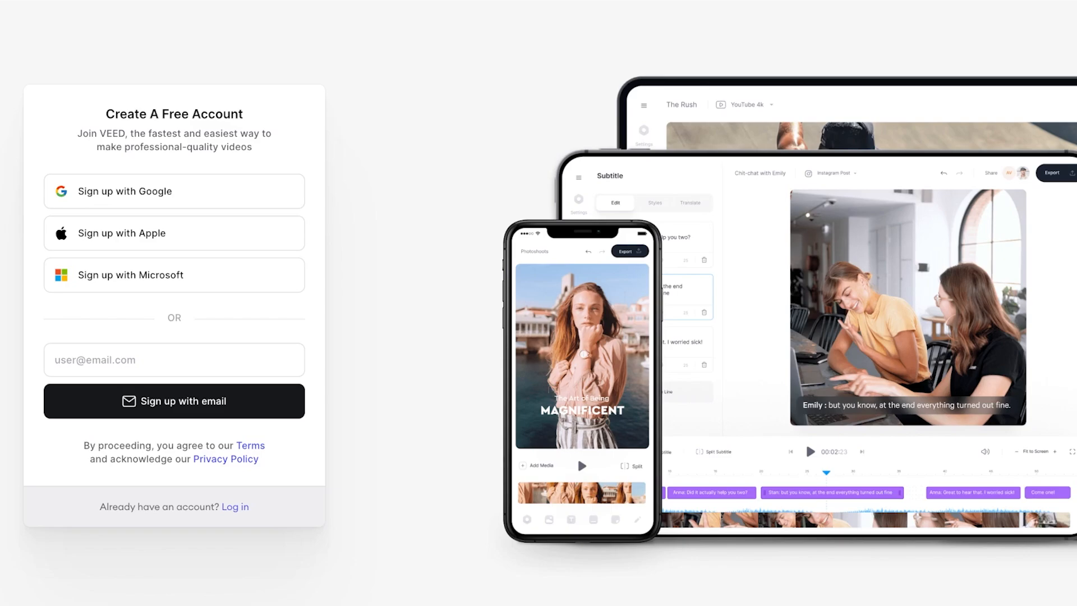
click(174, 401)
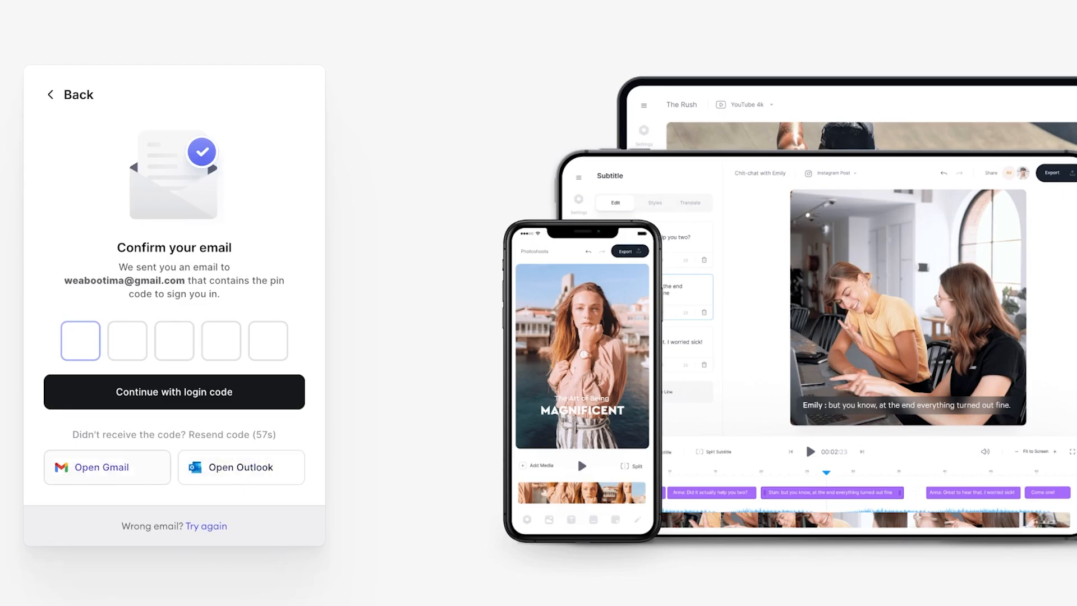
click(106, 468)
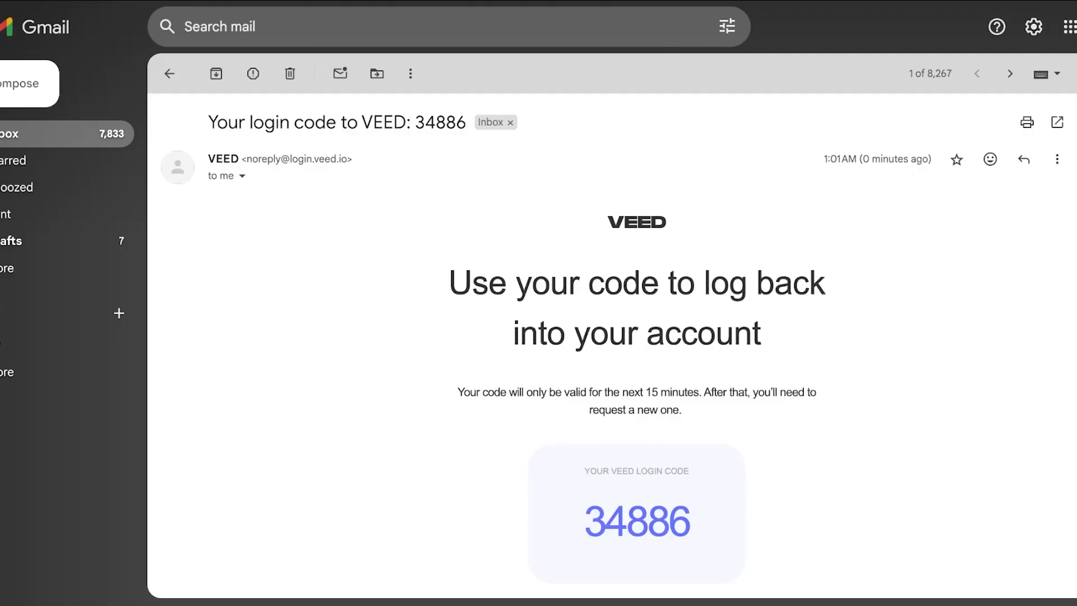
double_click(636, 524)
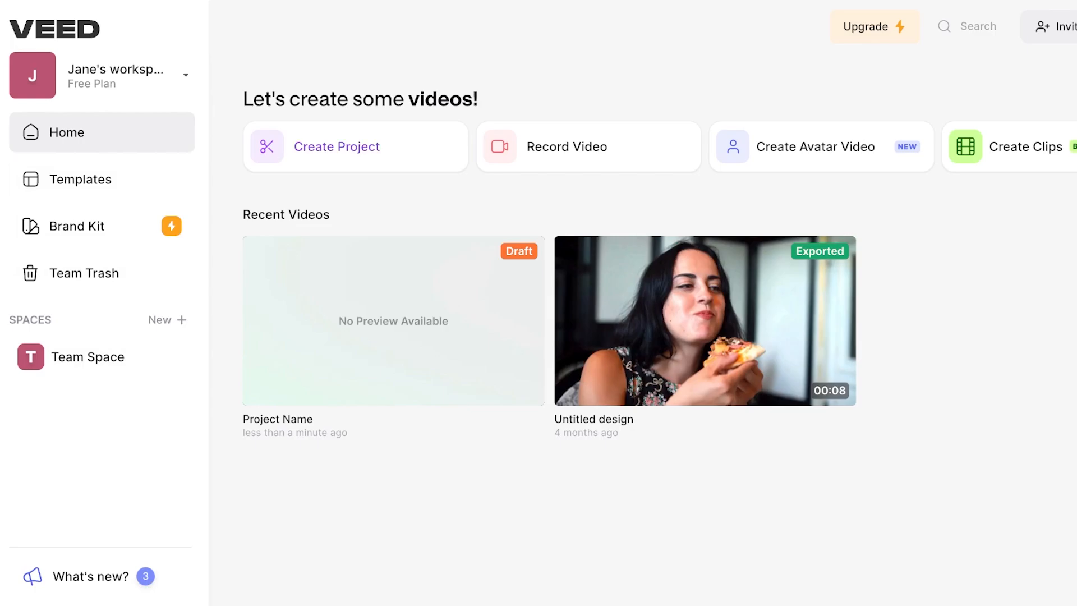
mouse_move(705, 322)
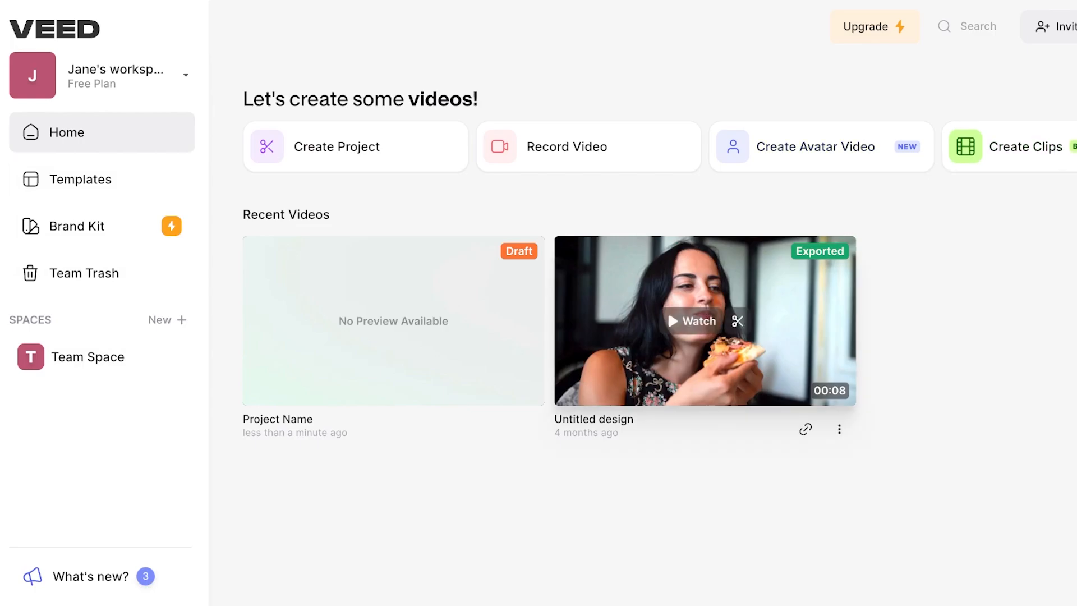
click(80, 179)
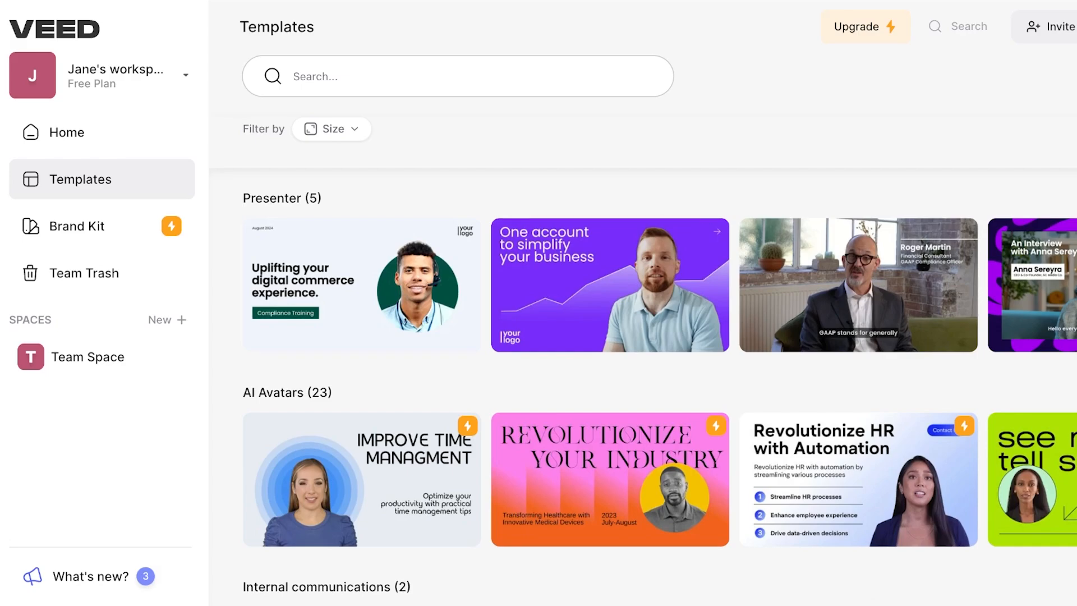
click(84, 273)
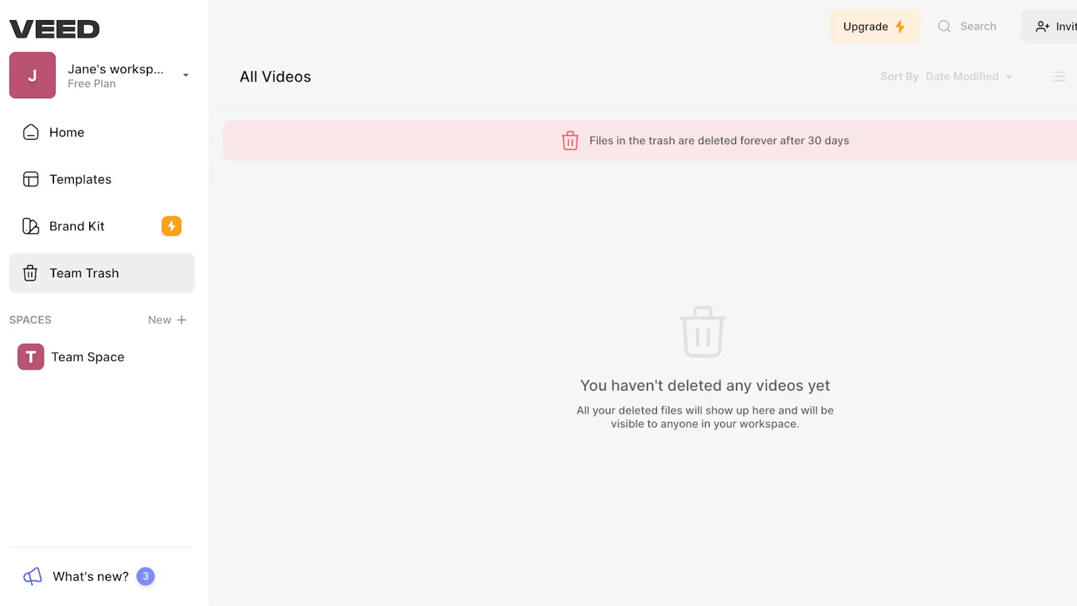
click(77, 227)
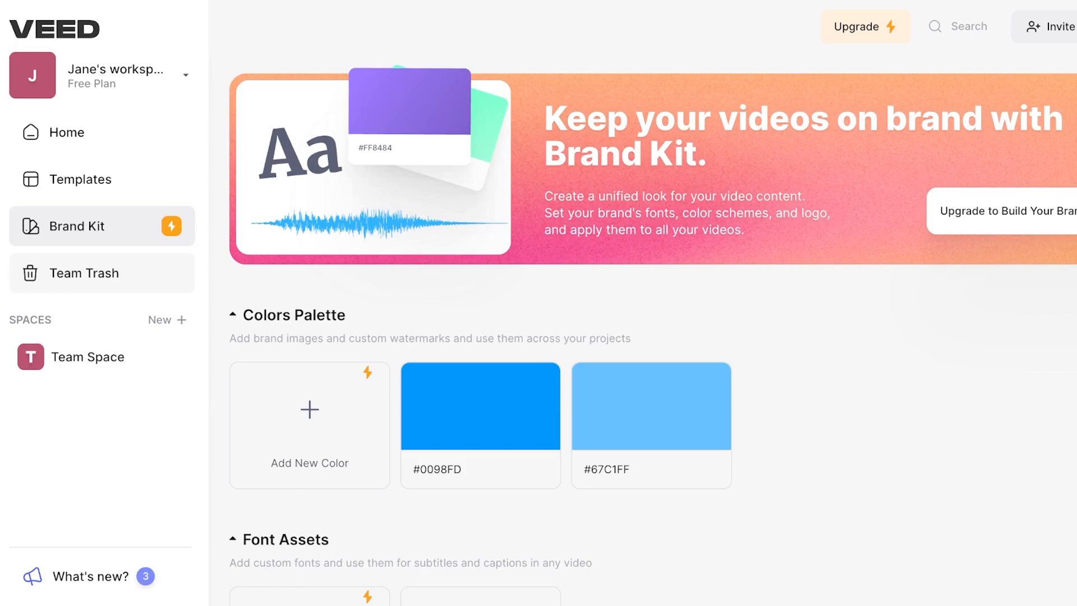
scroll(down, 3)
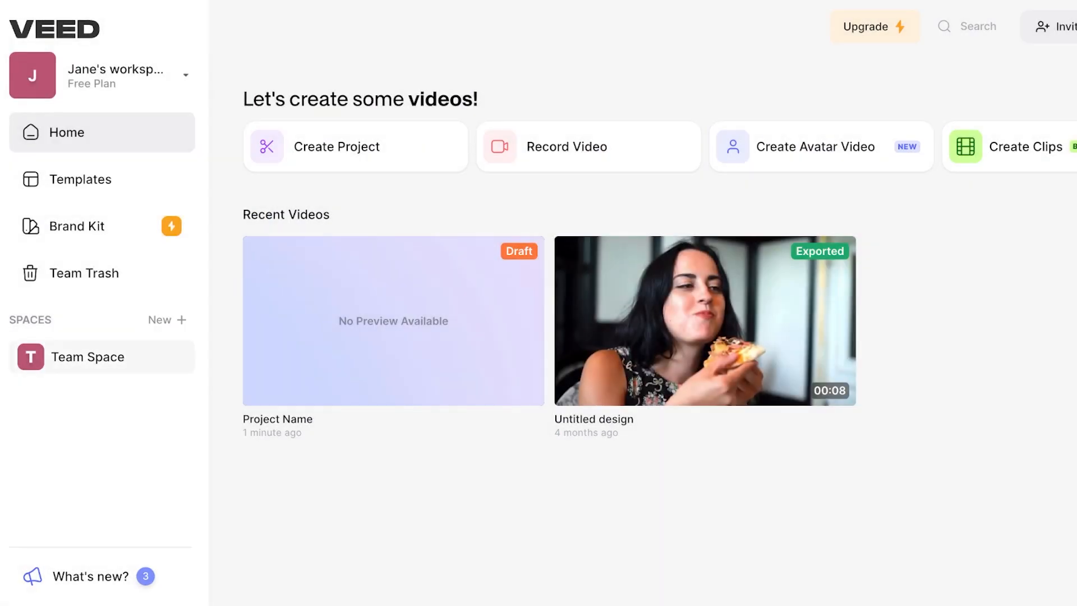
click(87, 356)
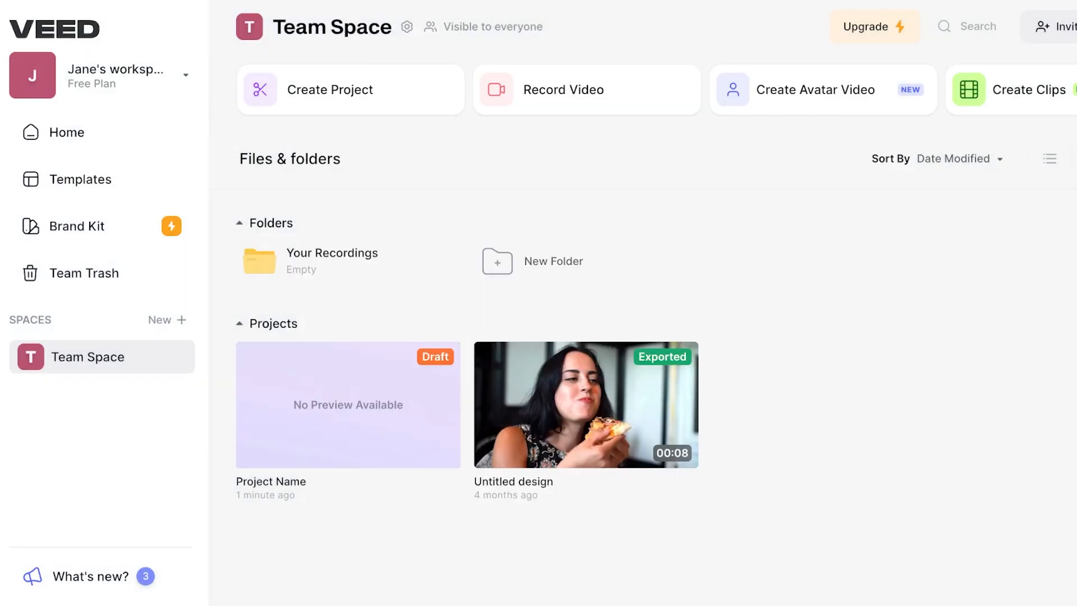
click(66, 133)
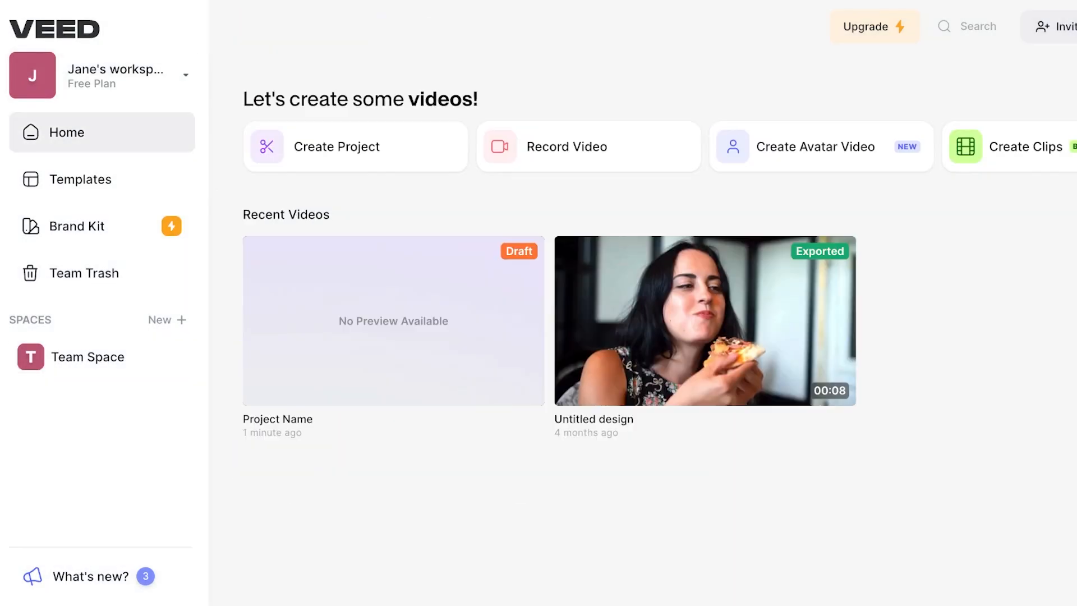
mouse_move(337, 146)
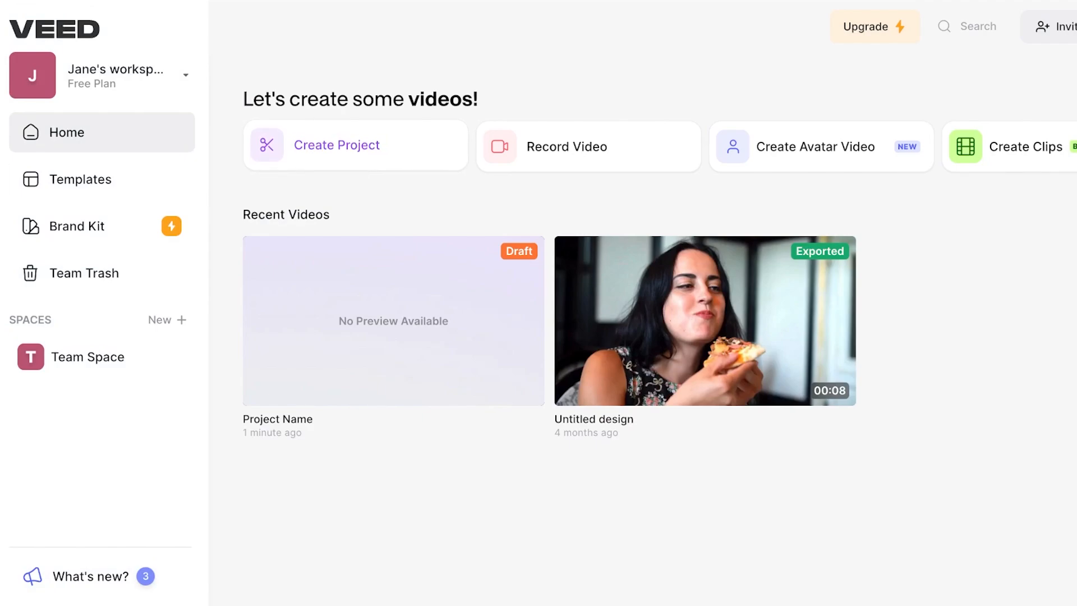
- Create a project from the small-dog-on-laptop clip and scroll its Edit Video options
click(336, 145)
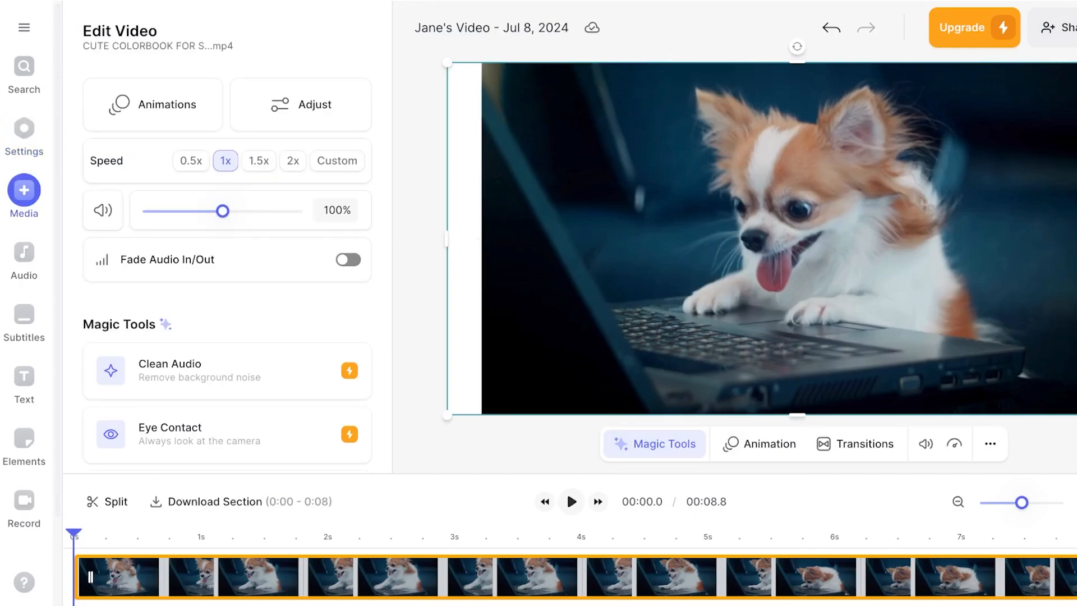
click(258, 161)
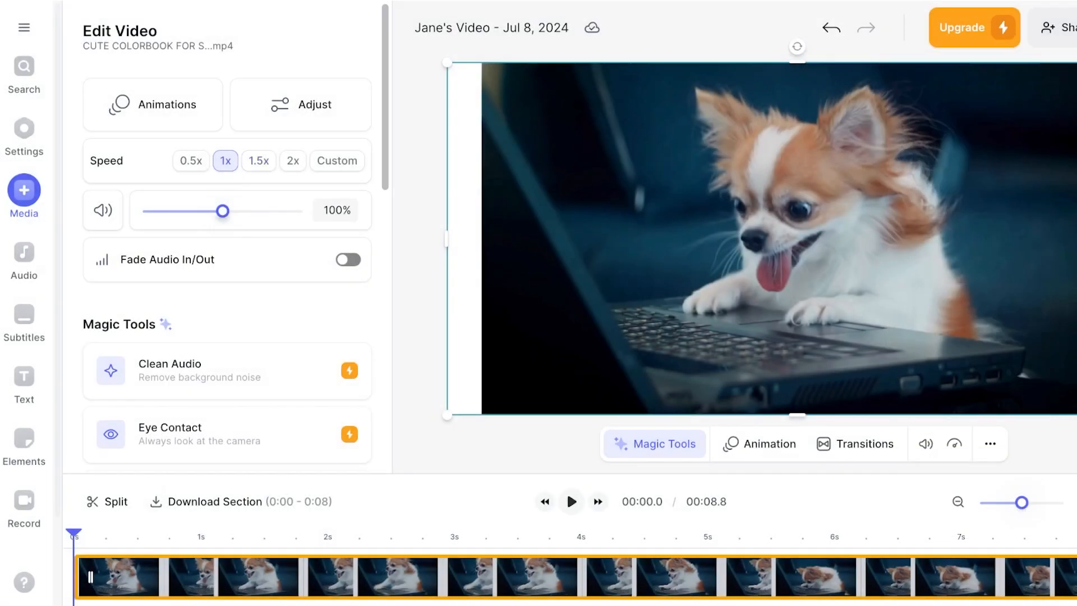
scroll(down, 3)
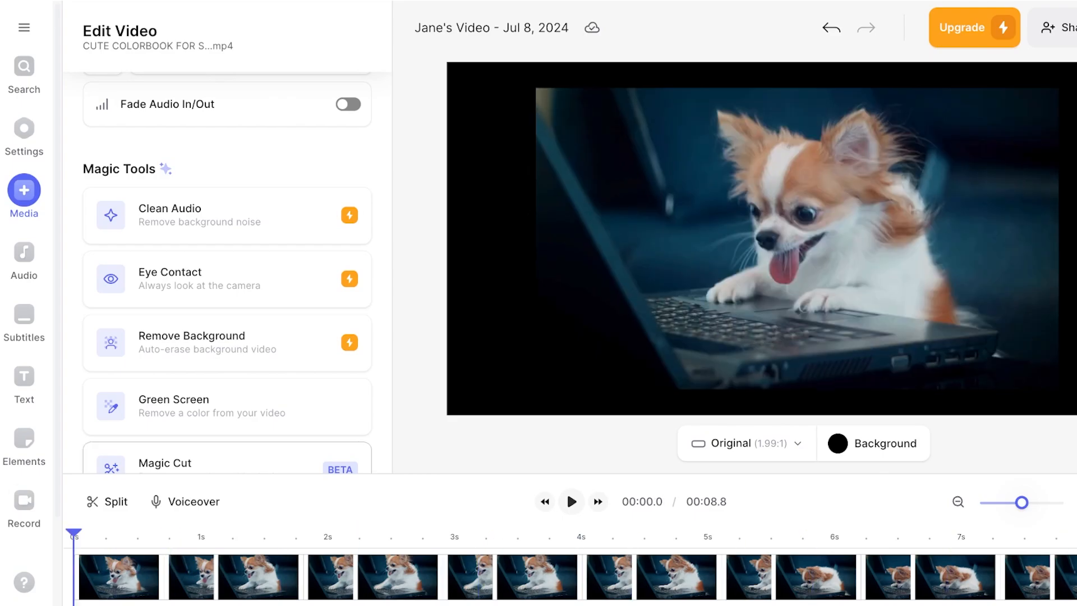
- Set the canvas to YouTube 16:9 and select the dog clip filling the frame
click(746, 444)
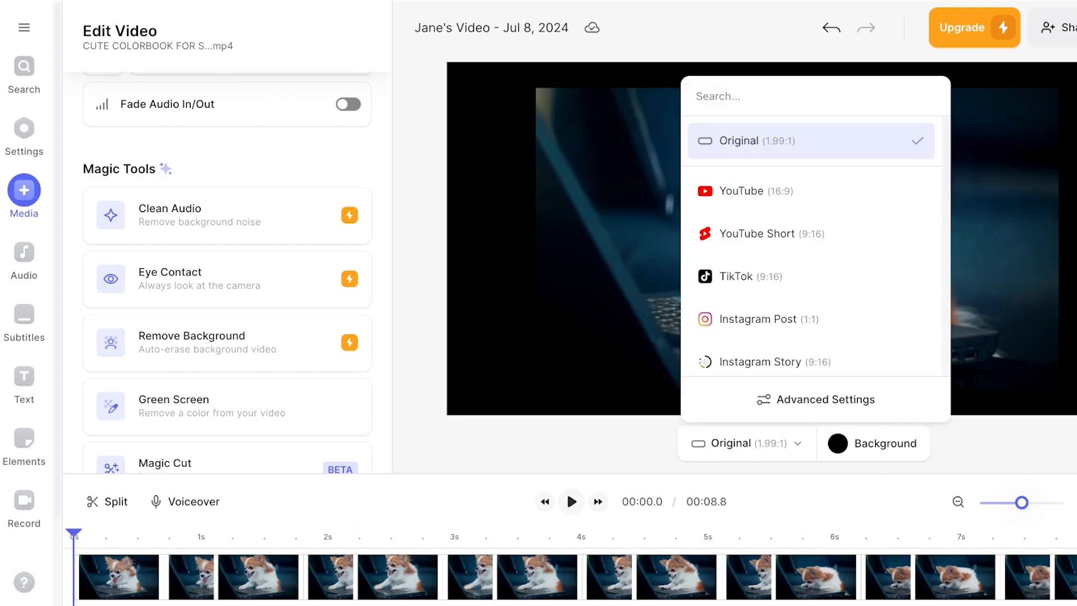
click(742, 191)
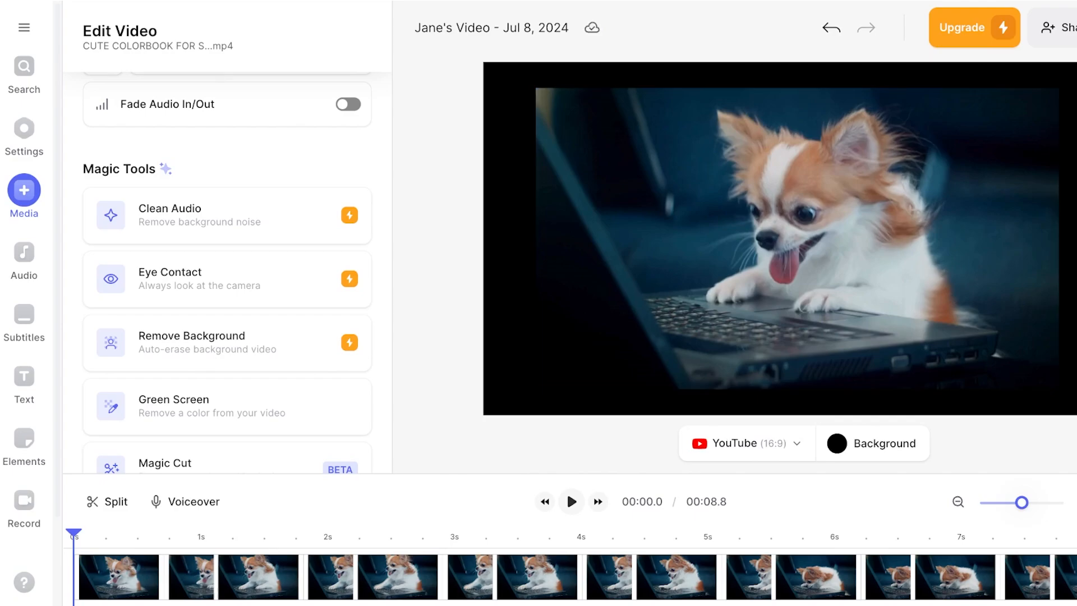
click(123, 584)
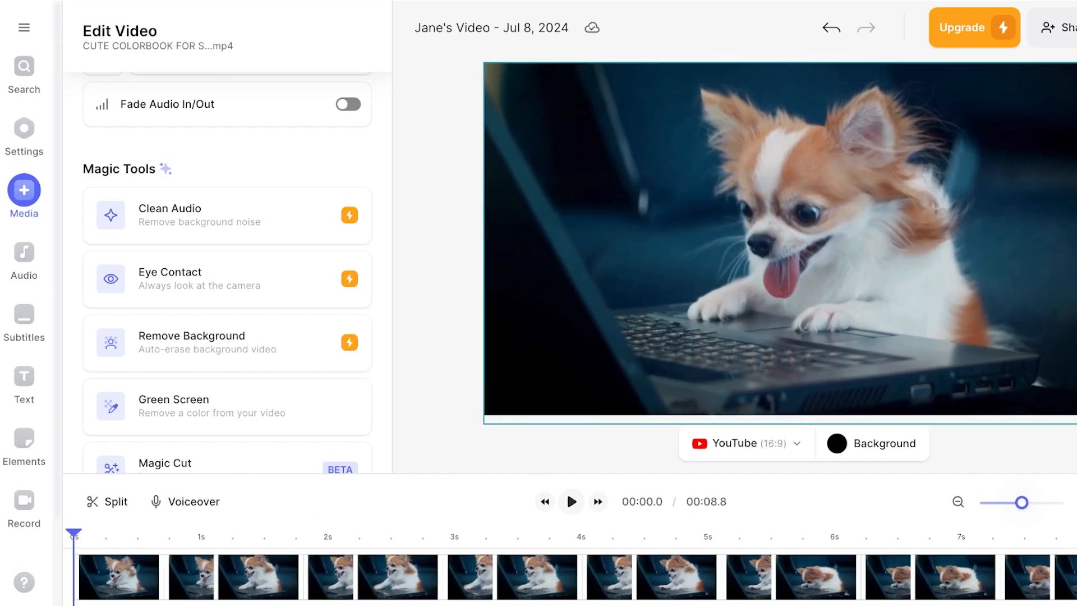
click(123, 583)
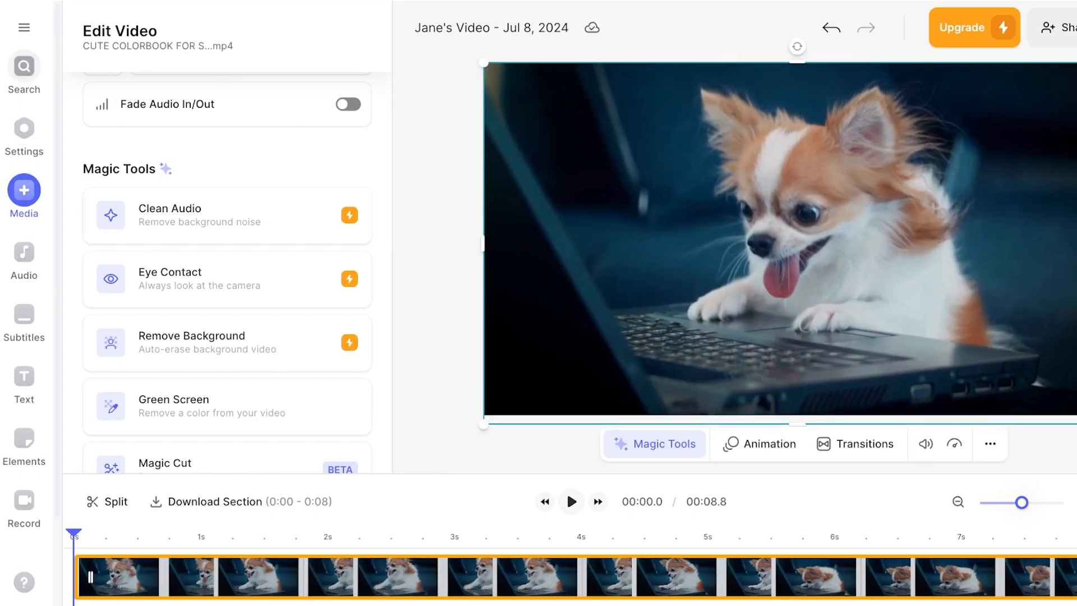
click(24, 28)
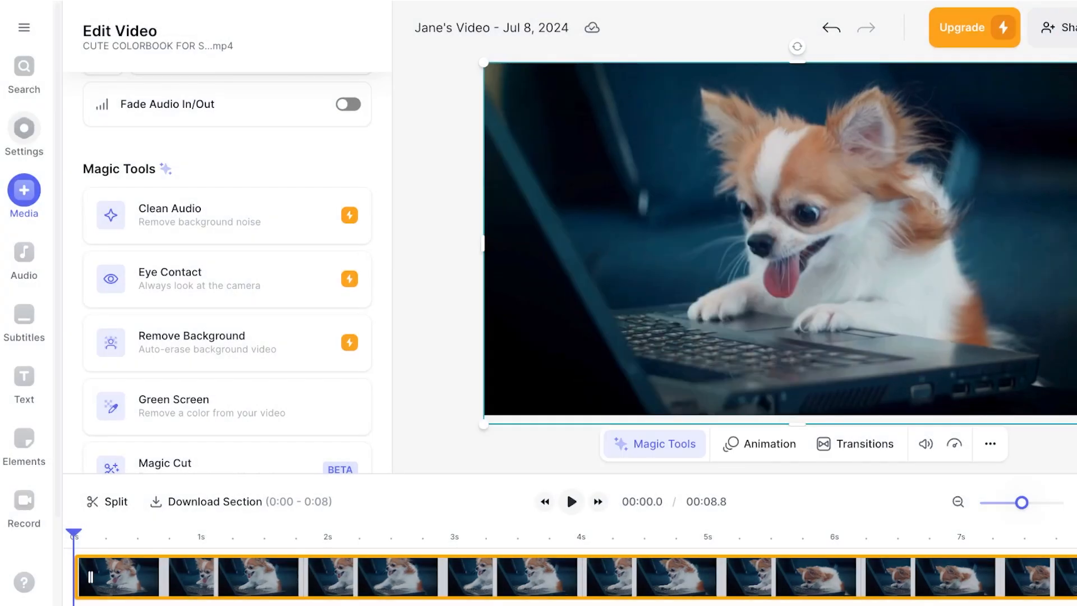
- Look through the project settings panel
click(25, 126)
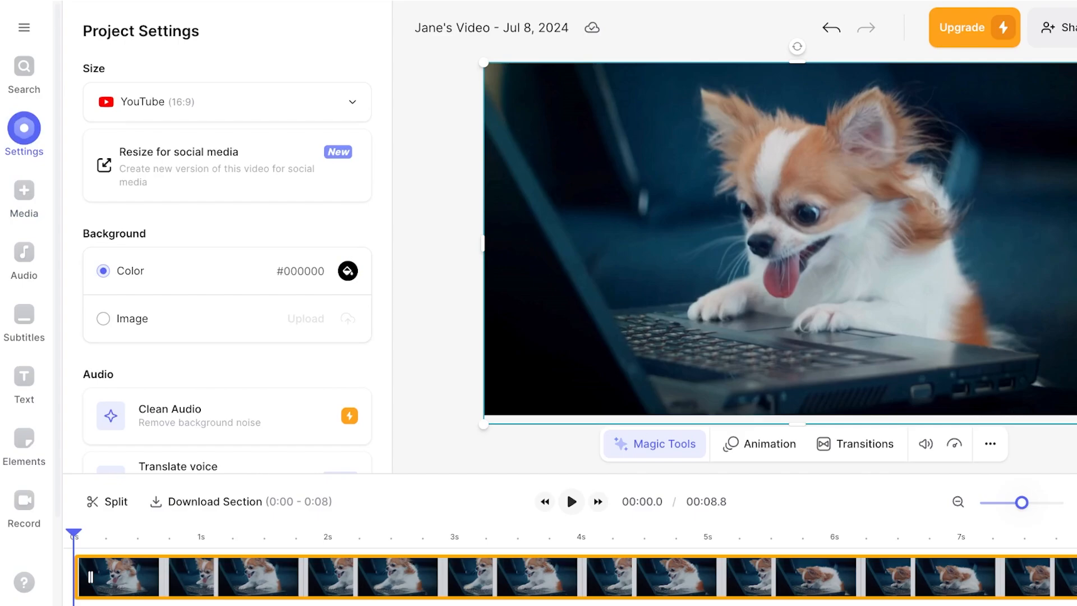
scroll(down, 3)
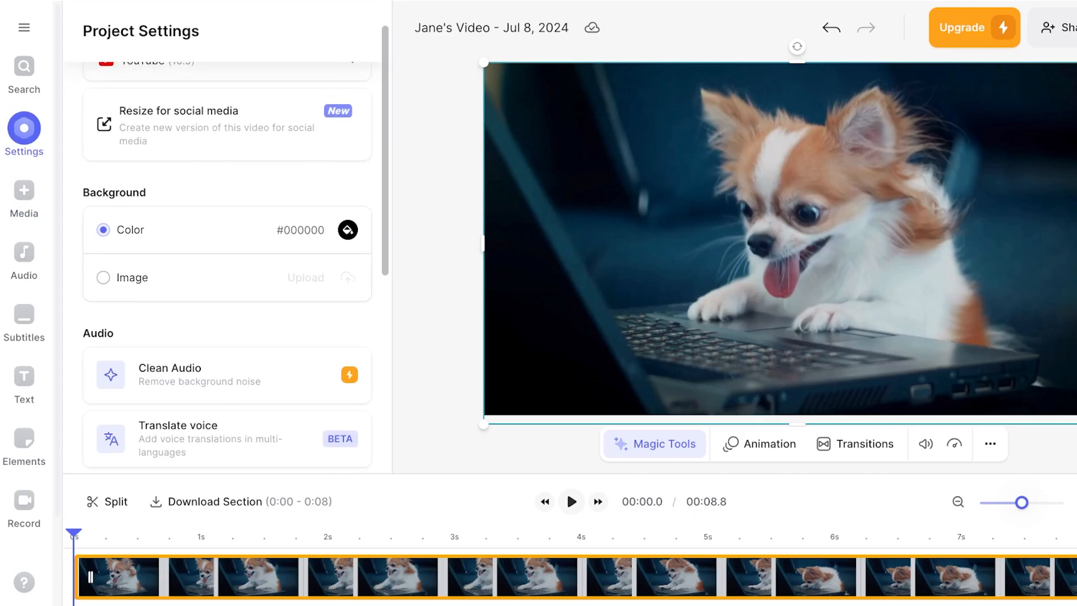
scroll(down, 3)
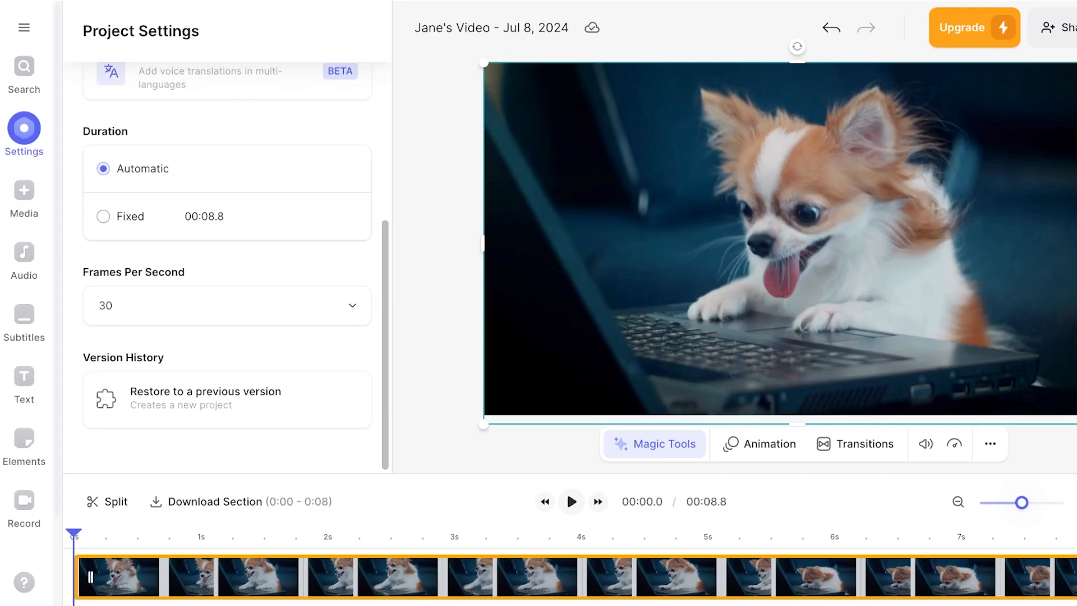
- Scroll the media library down to the Stock Music catalog
click(24, 192)
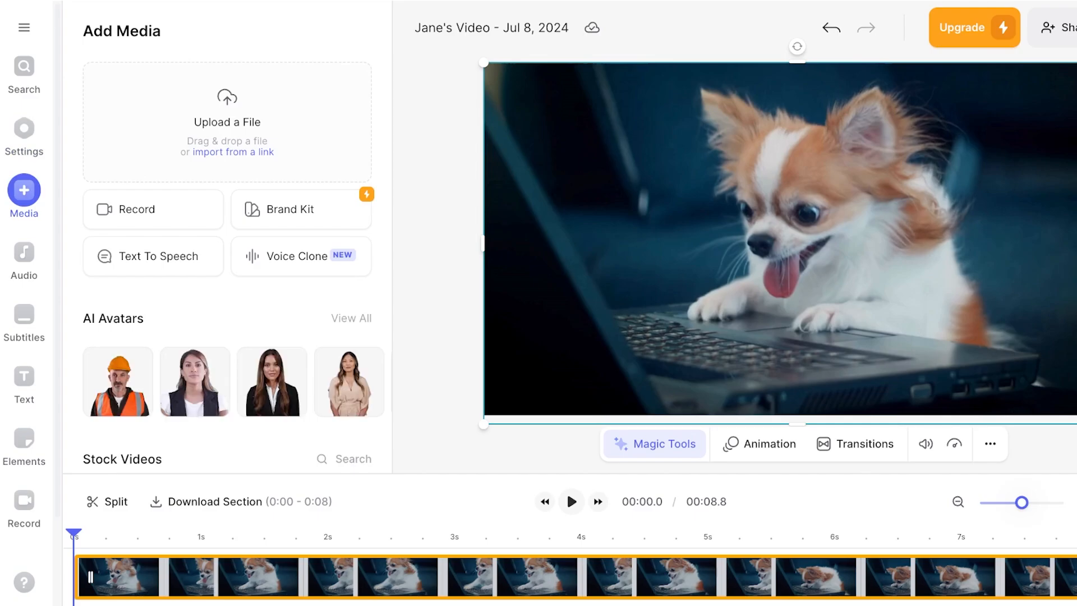
scroll(down, 3)
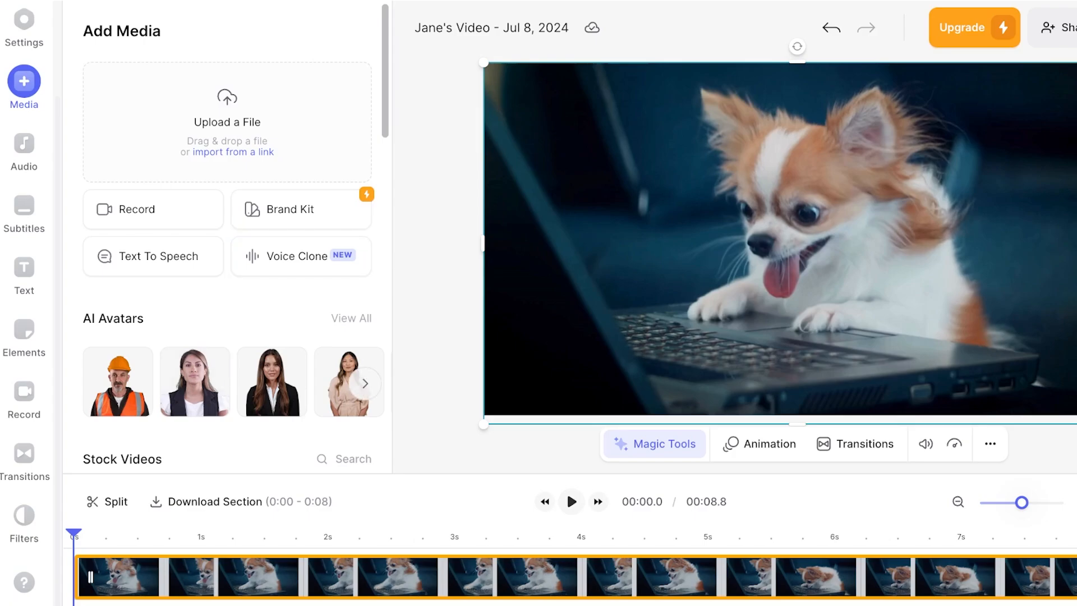
scroll(down, 3)
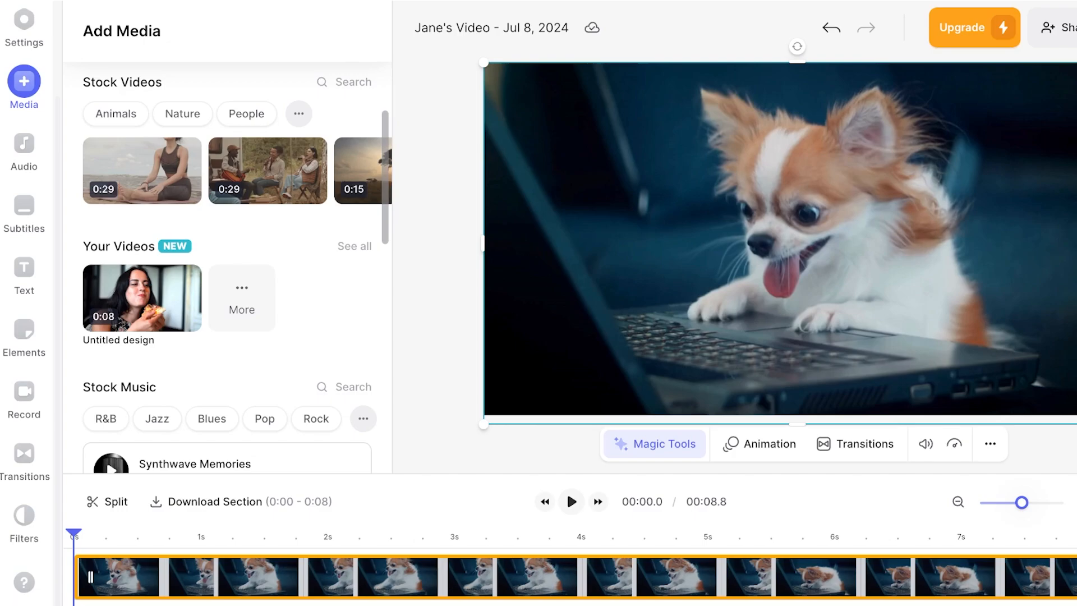
scroll(down, 3)
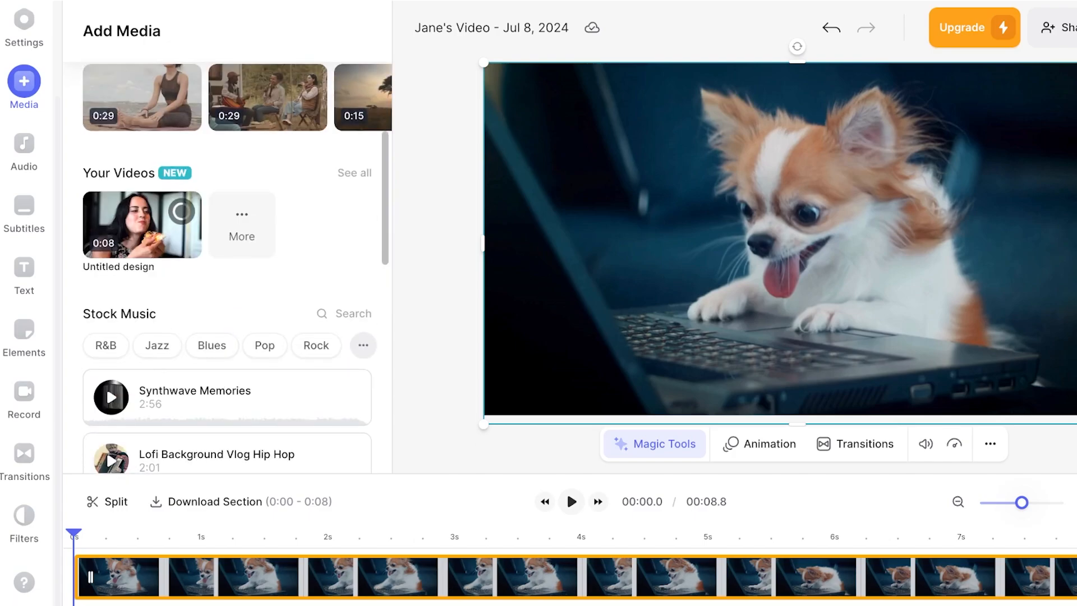
scroll(down, 3)
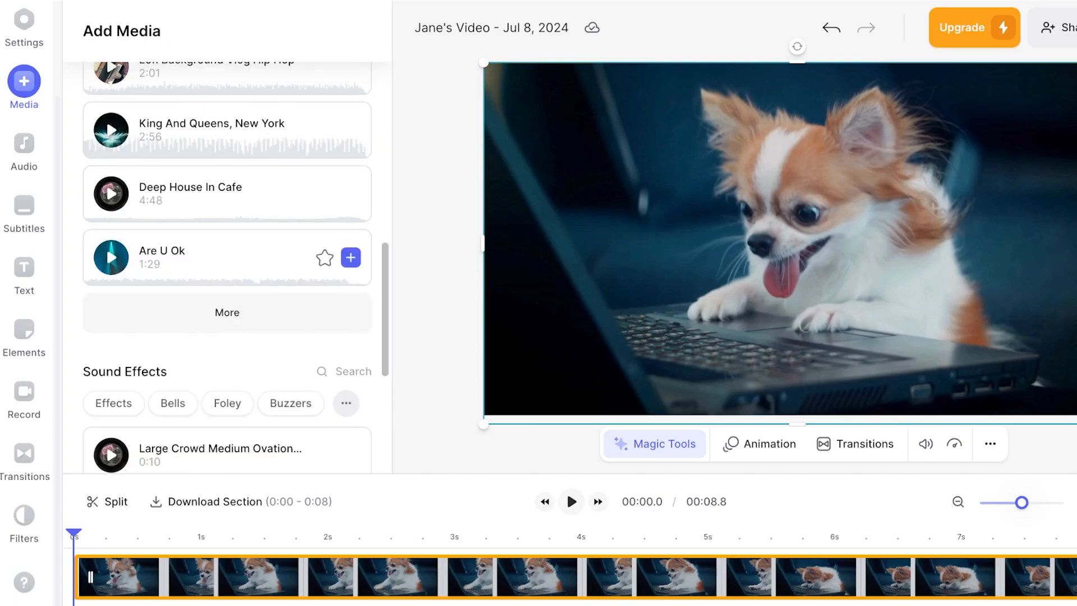
scroll(down, 3)
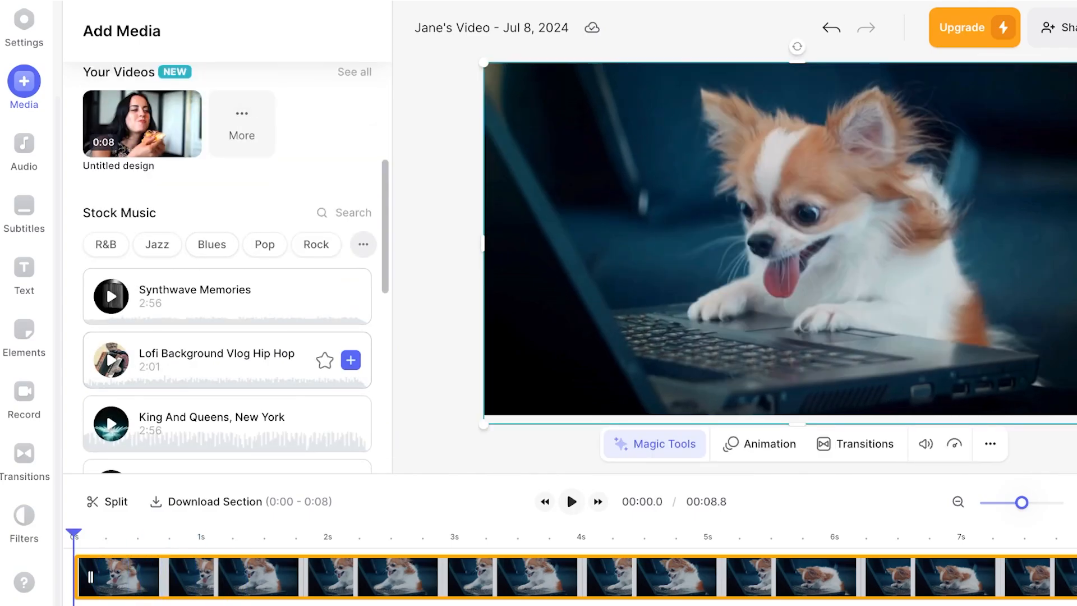
scroll(down, 3)
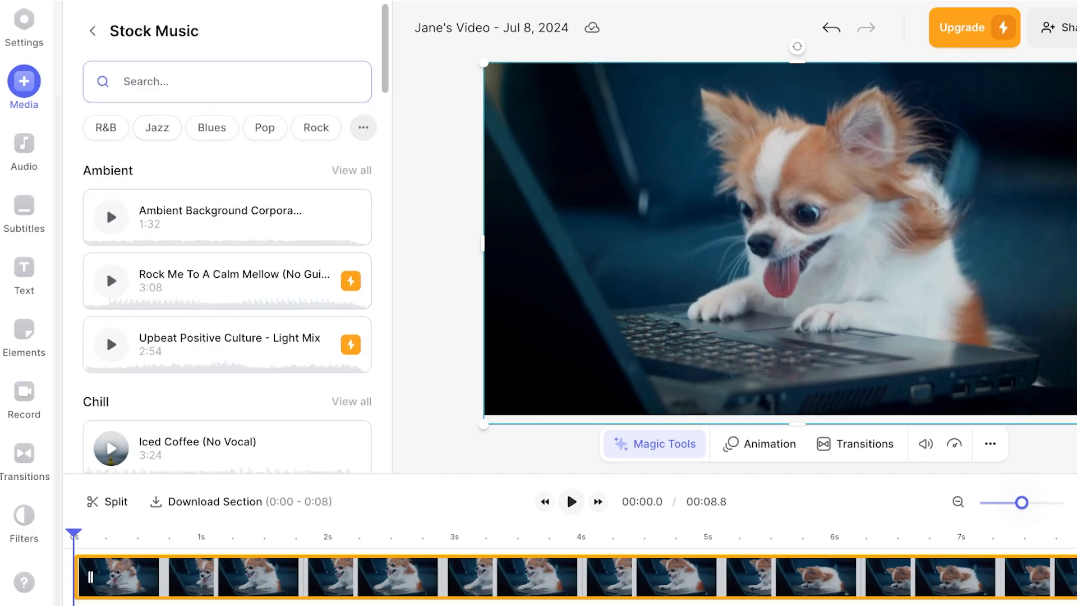
- Search stock music for 'cute', clear the search, and add a track
text(cur)
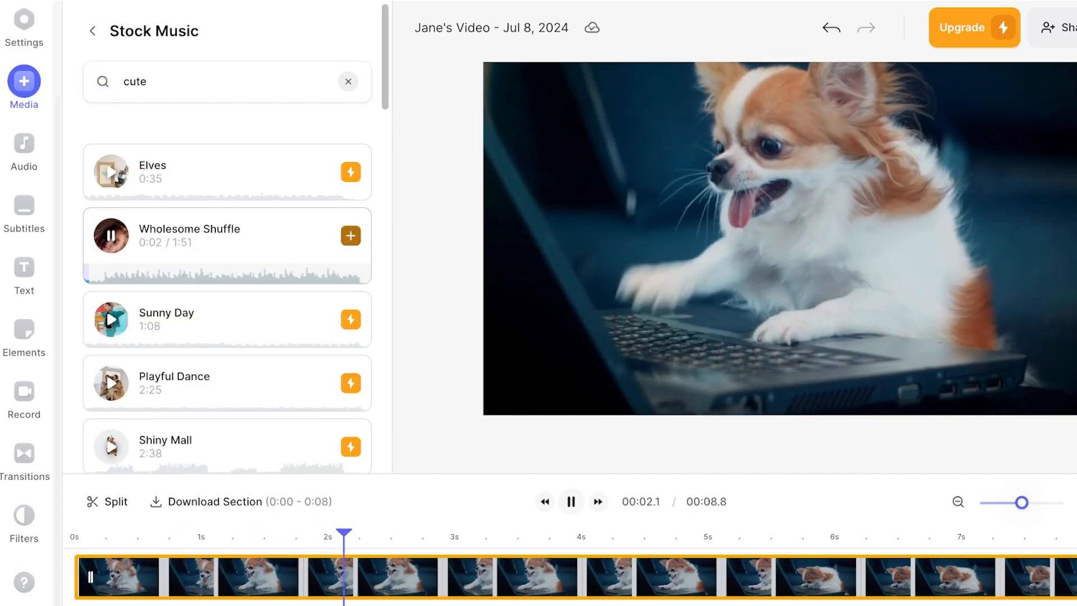
click(974, 28)
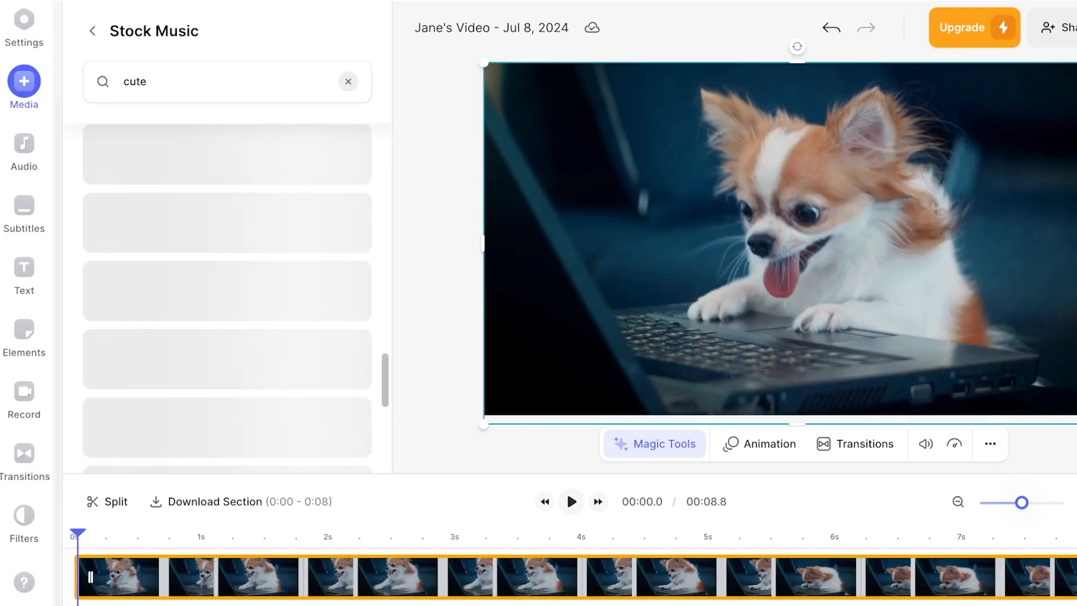
click(348, 82)
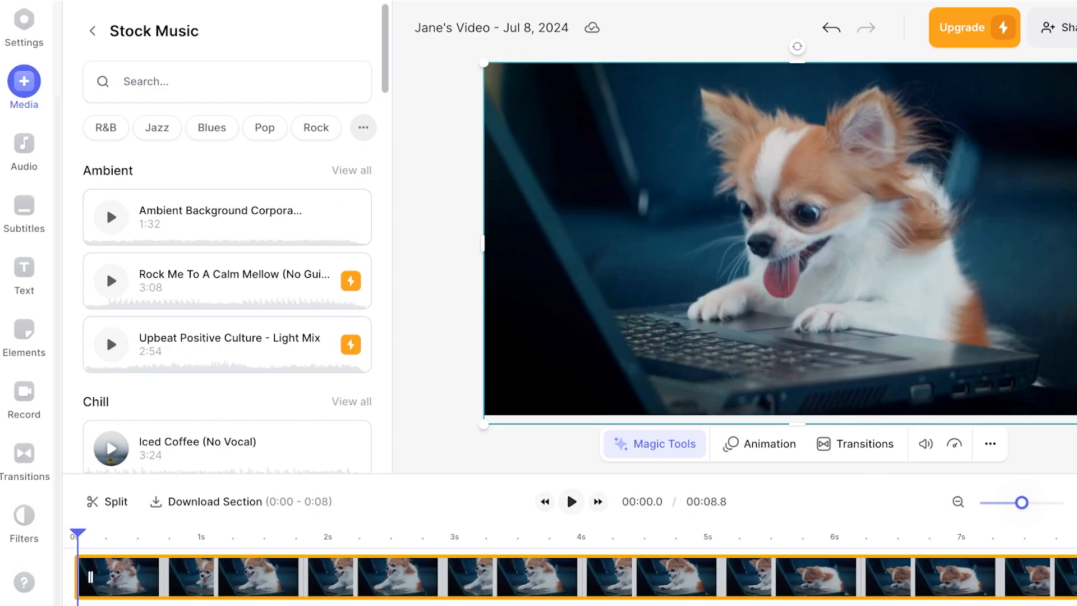
scroll(down, 3)
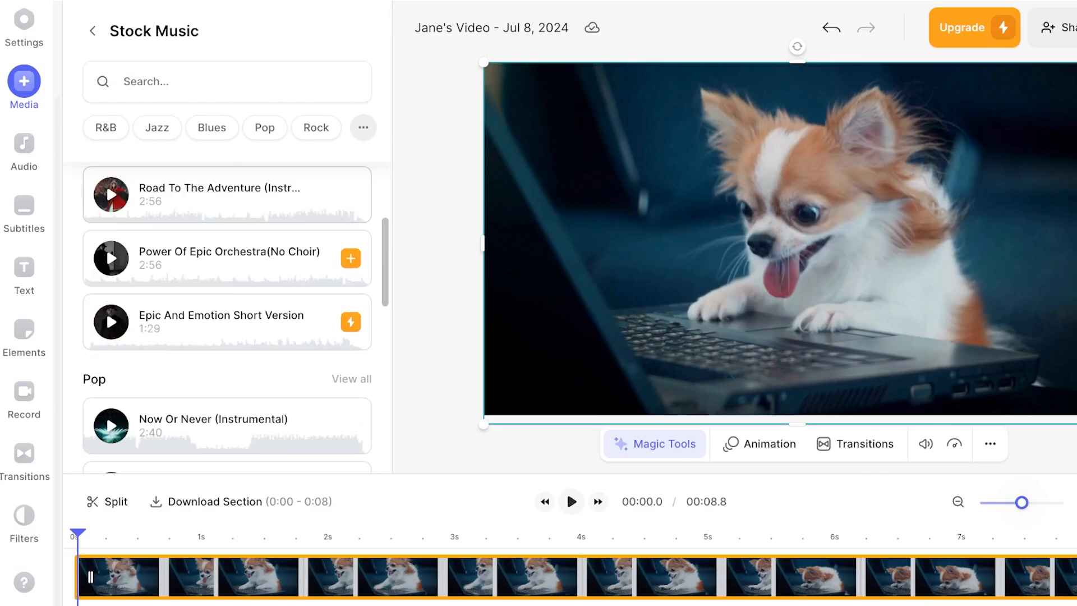
click(571, 501)
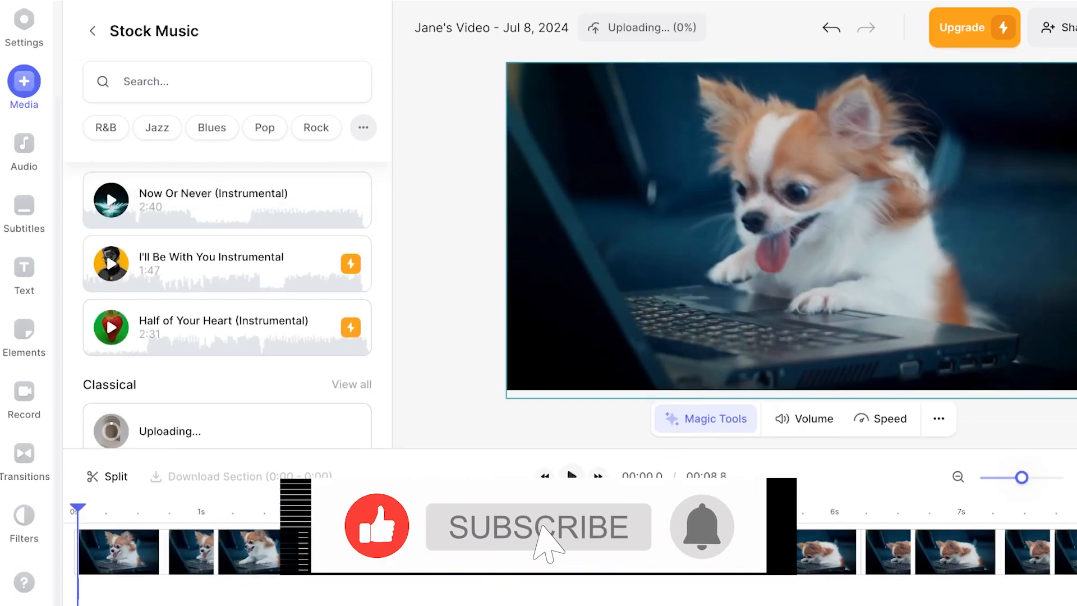
click(539, 527)
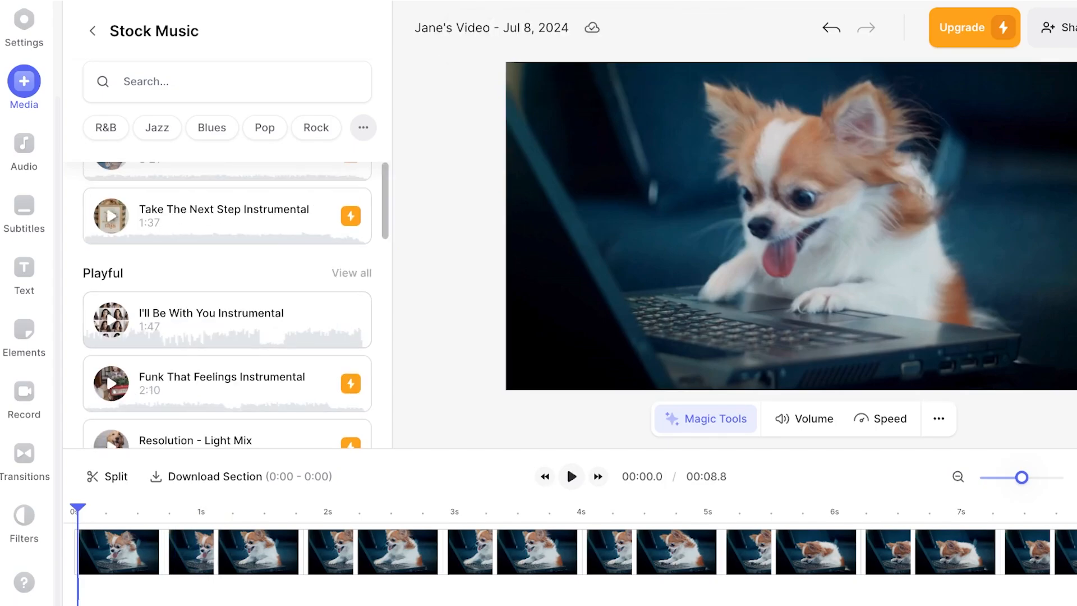
- Bring up the Subtitles panel with its manual transcription option
scroll(down, 3)
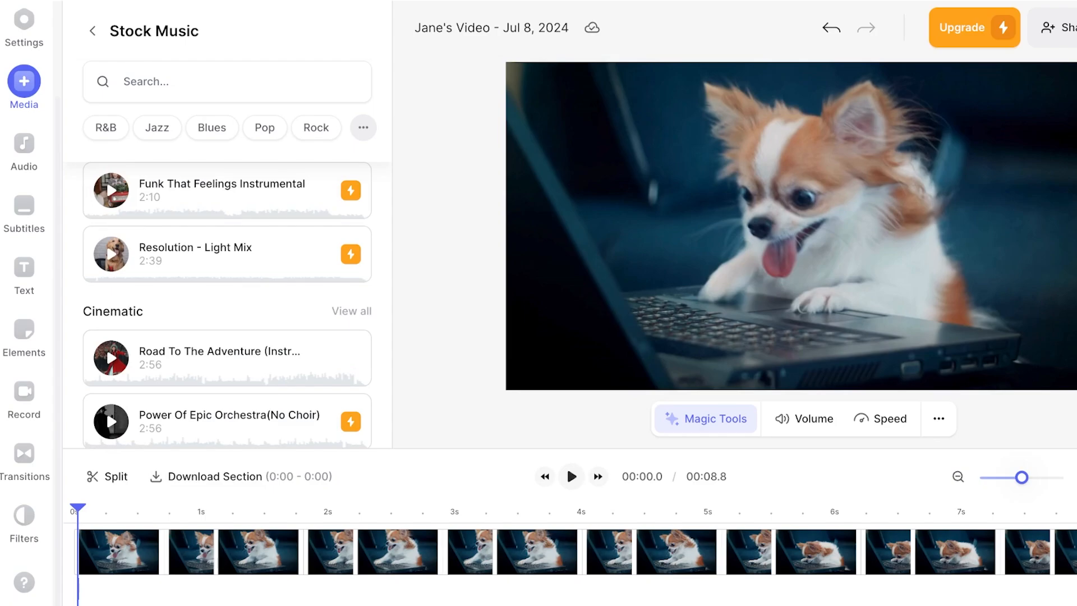
scroll(down, 3)
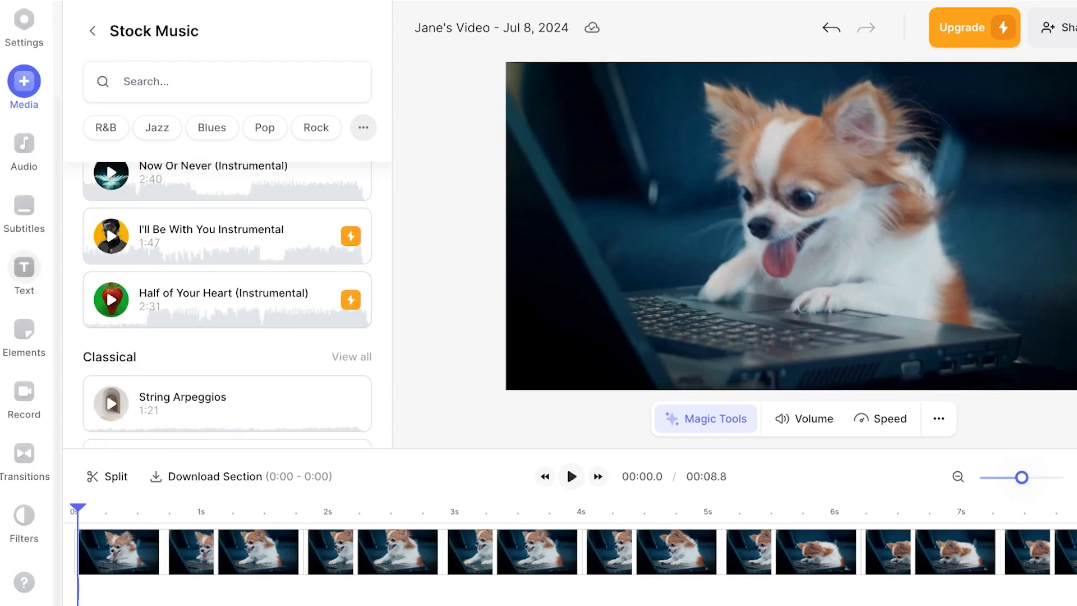
click(24, 206)
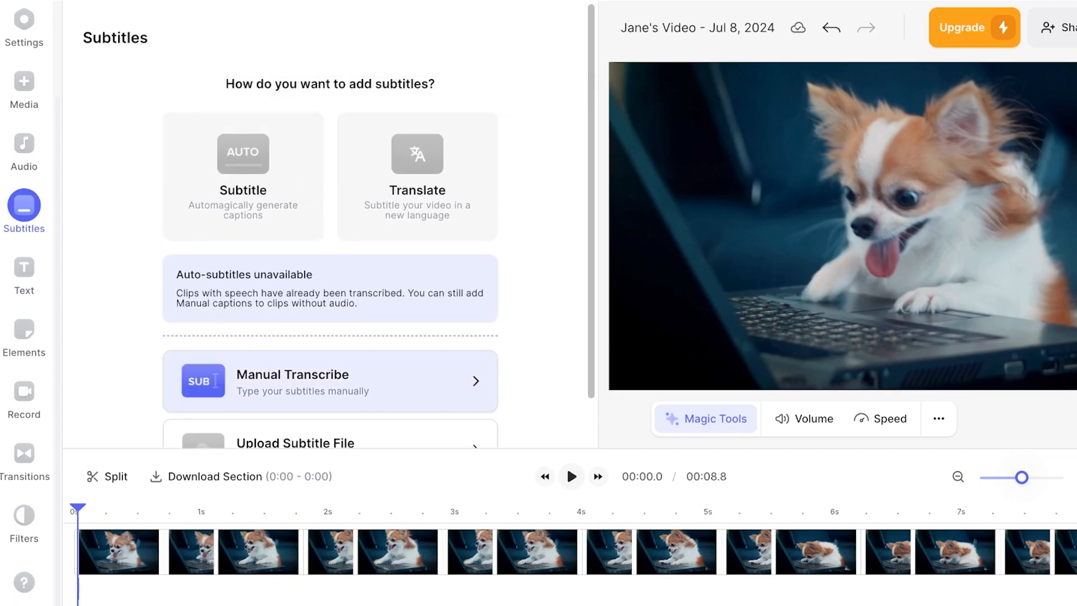
scroll(down, 3)
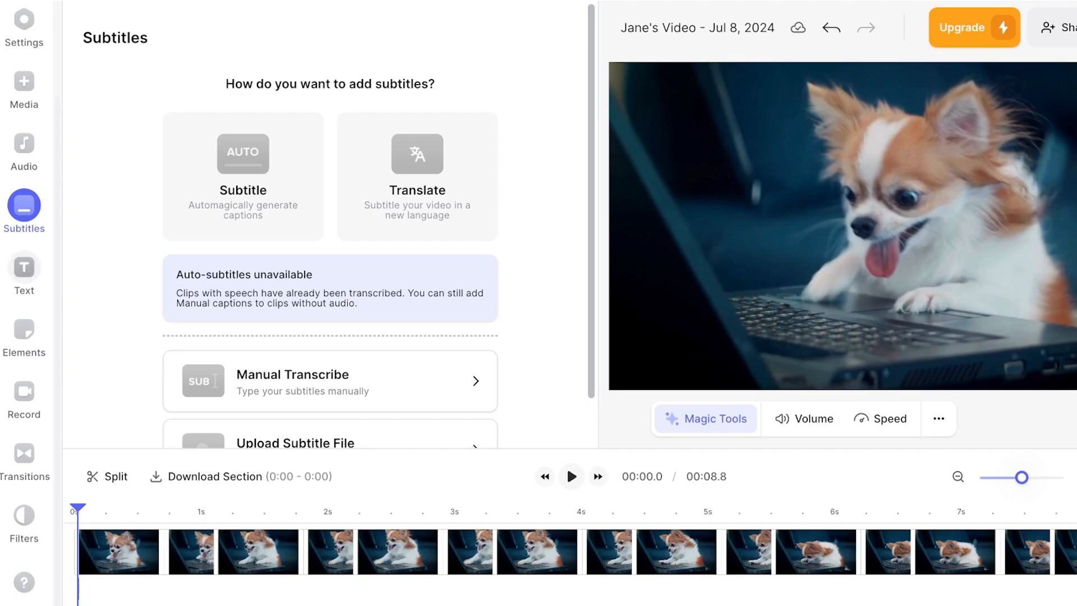
- Insert the stacked LIVE NOW title template from the Text panel
click(24, 266)
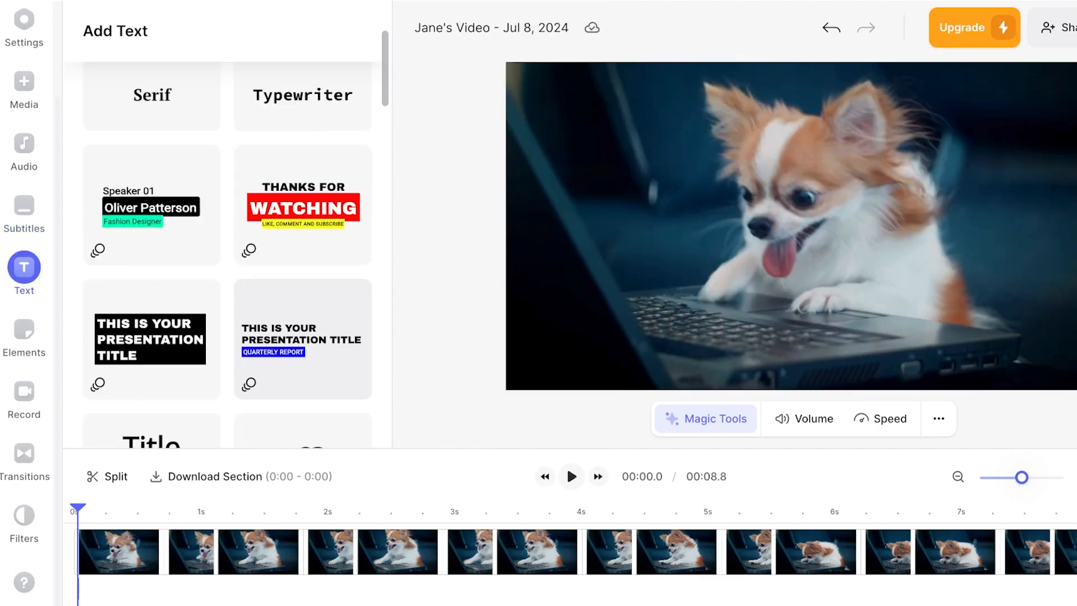
scroll(down, 3)
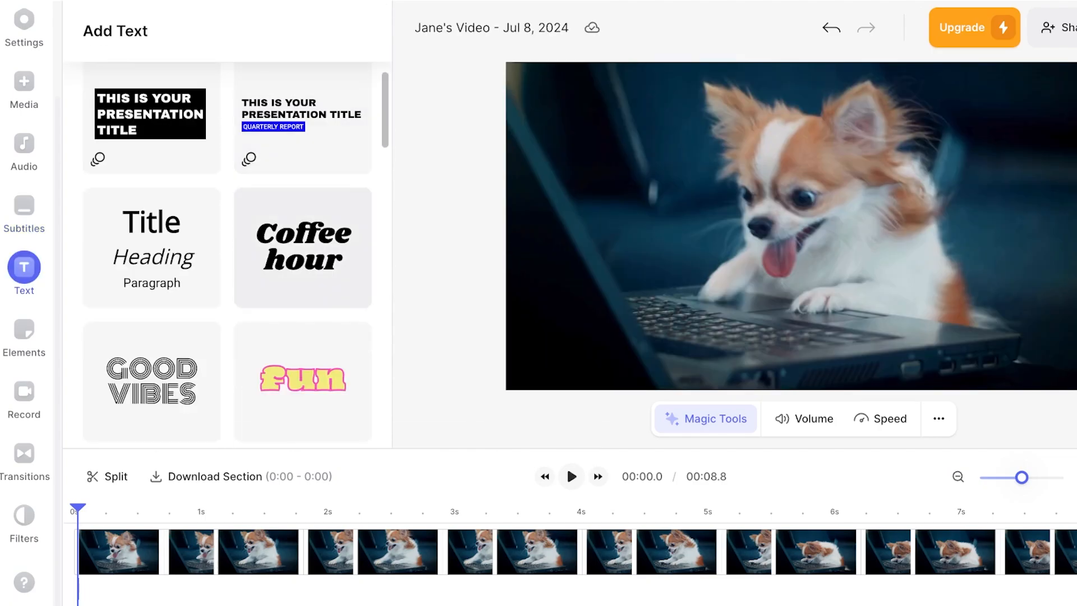
scroll(down, 3)
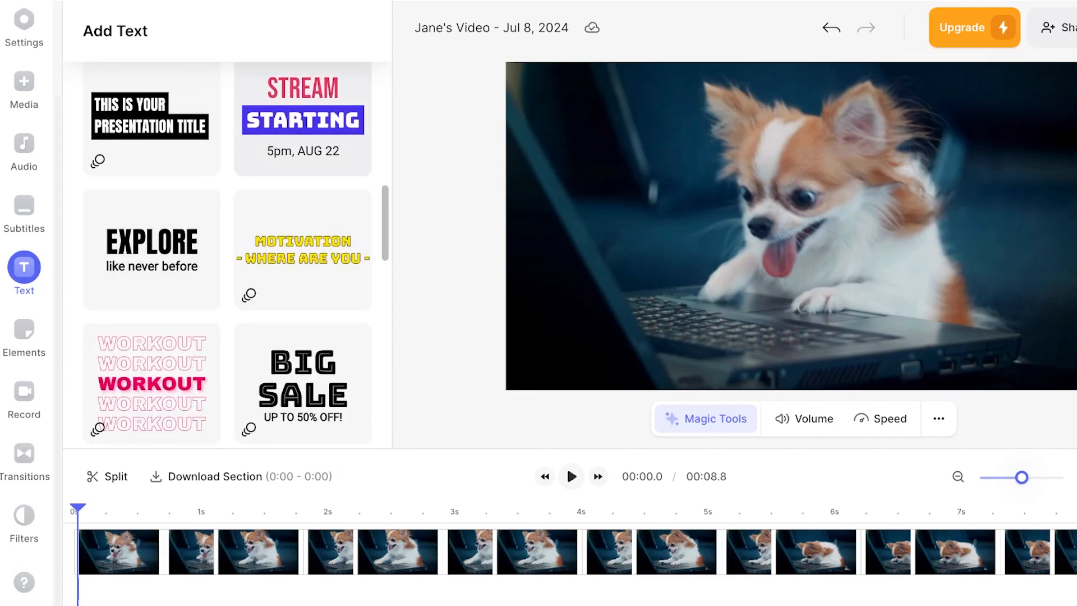
scroll(down, 3)
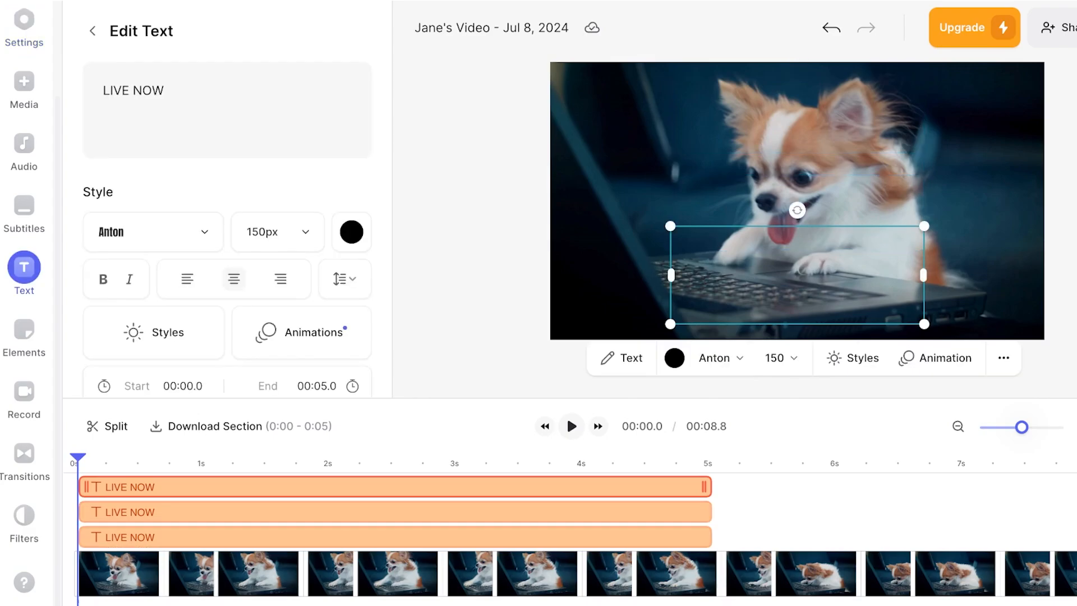
- Retype each LIVE NOW layer as CUTE DOG and trim the layers to about 3 seconds
double_click(133, 90)
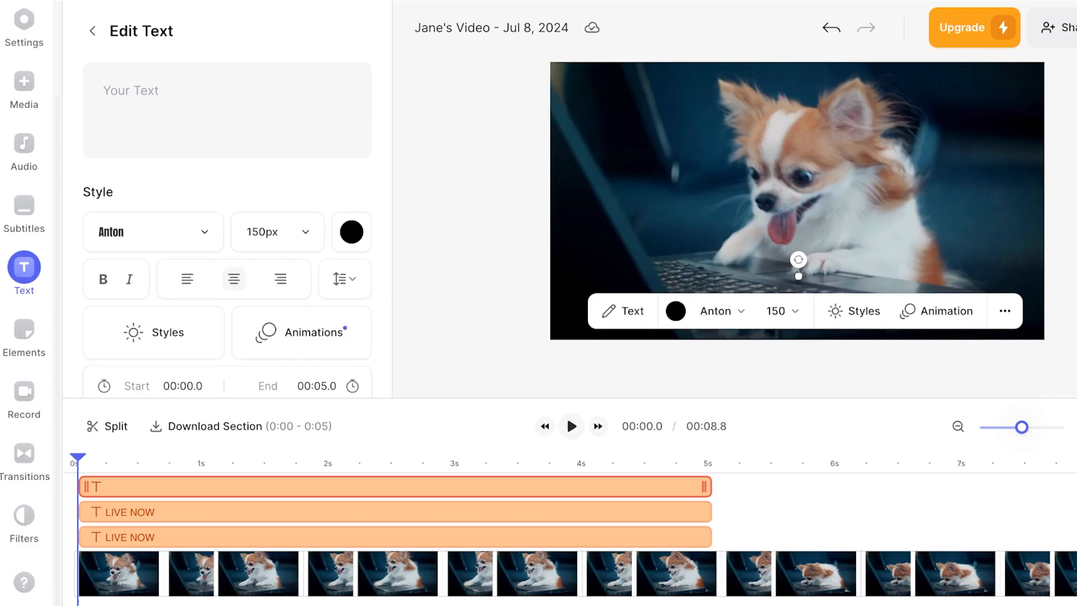
click(571, 427)
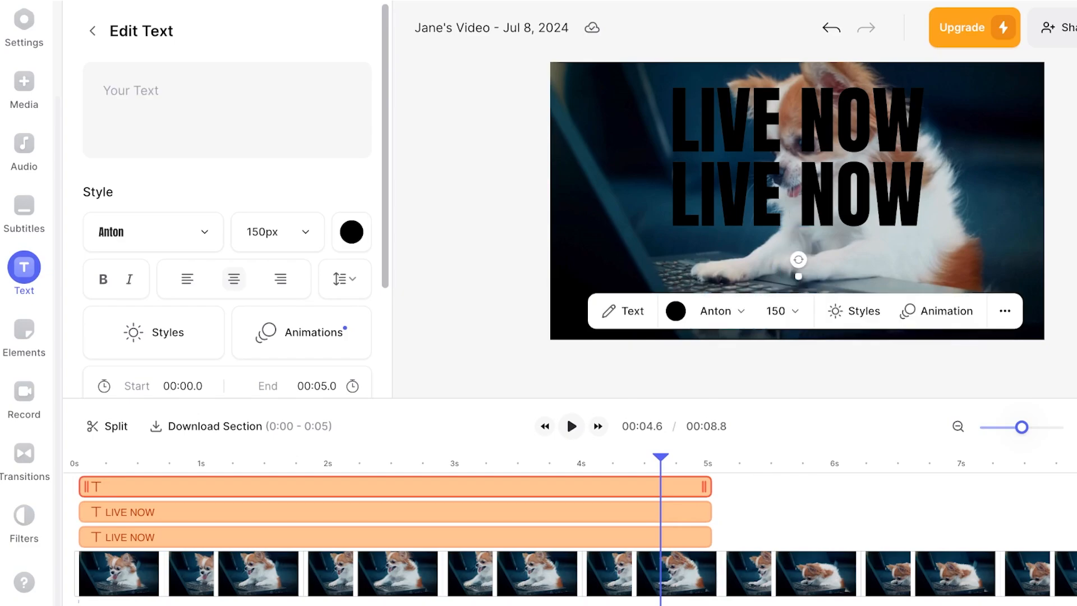
text(CU)
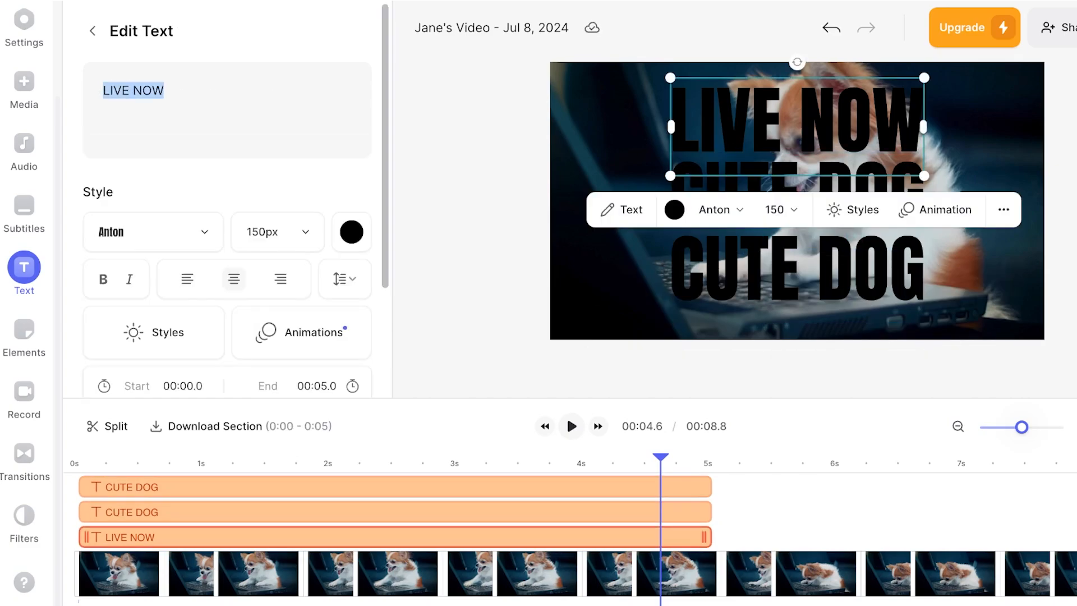
text(C)
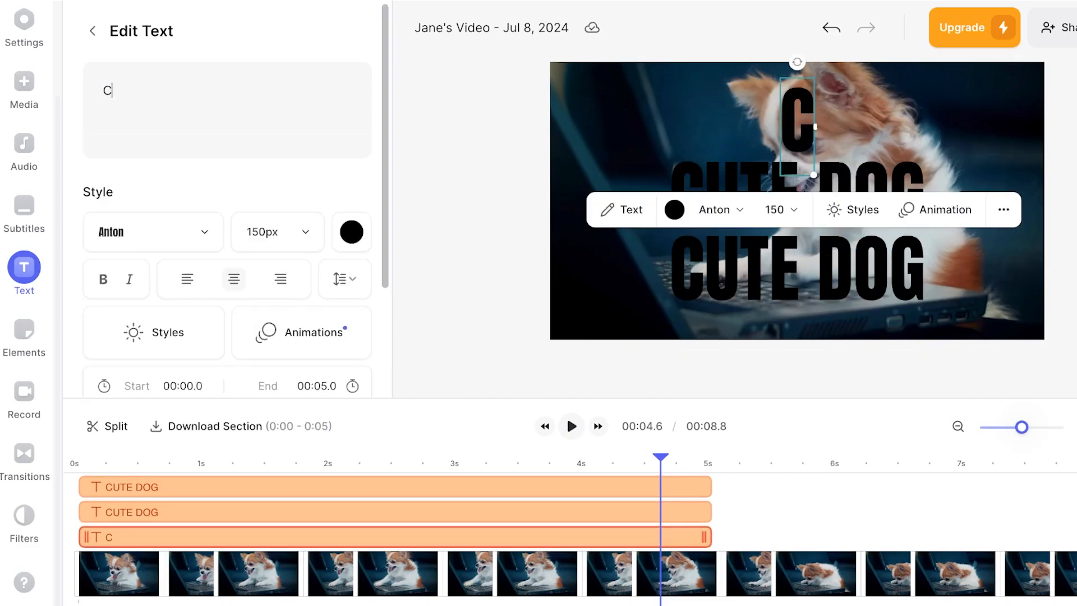
text(UTE DOG)
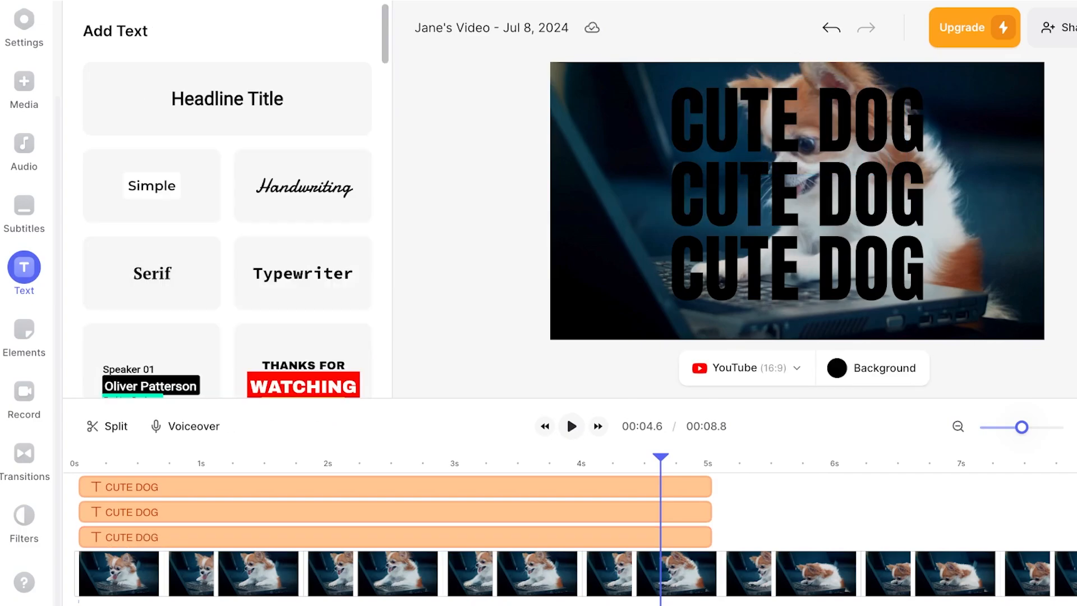
click(497, 470)
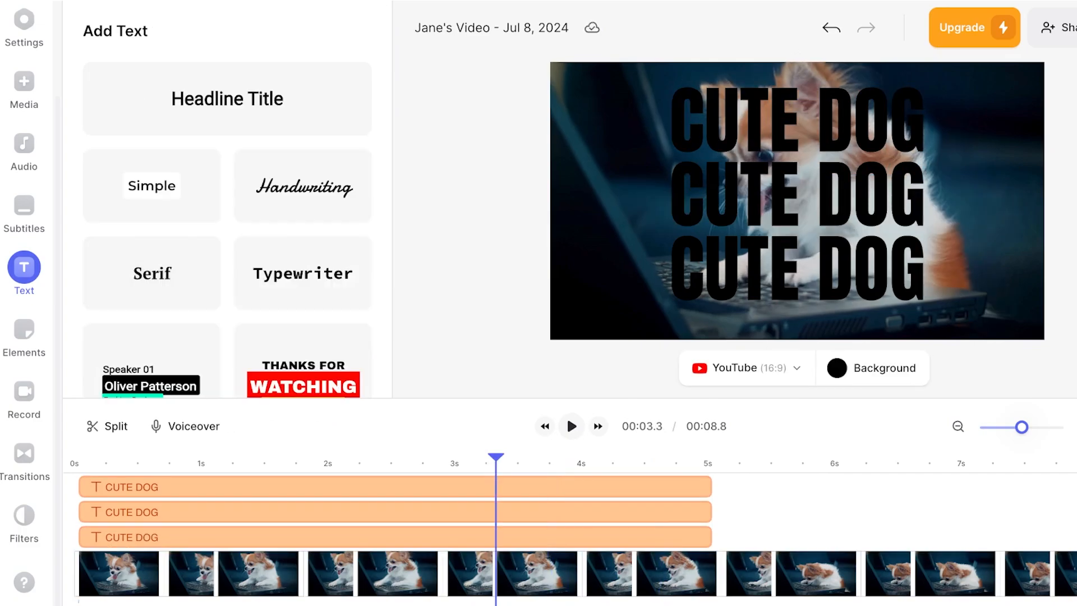
click(571, 426)
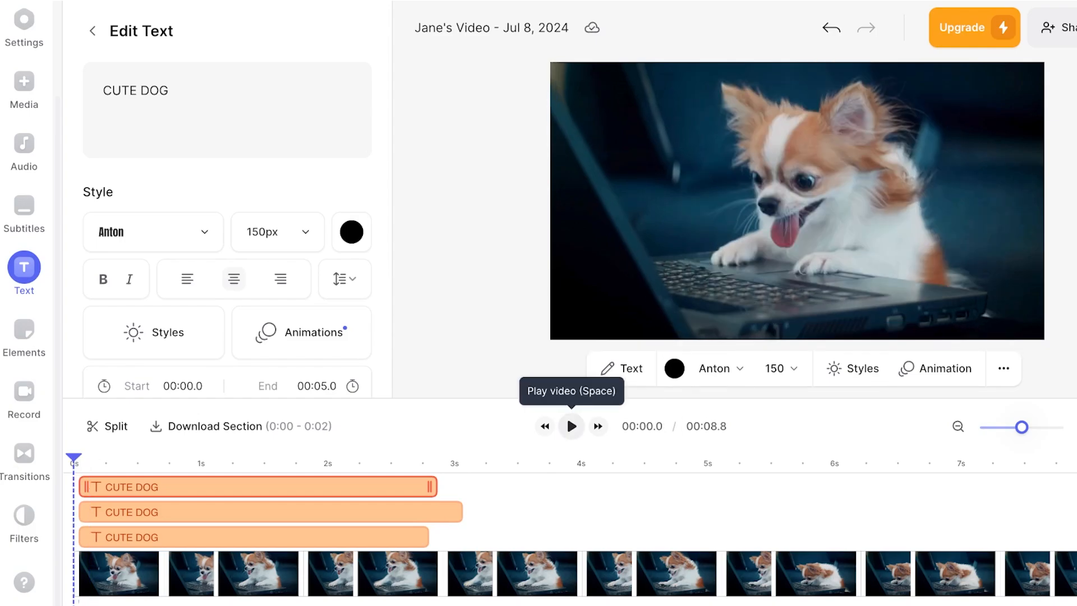
- Give the first CUTE DOG layer a Slide entrance and exit animation
click(571, 427)
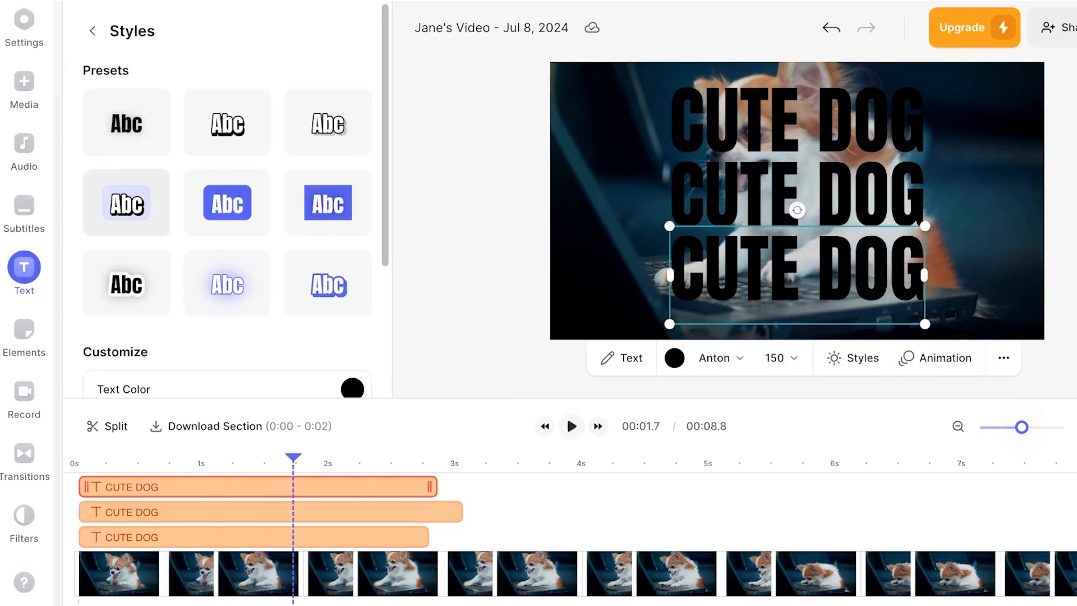
click(621, 358)
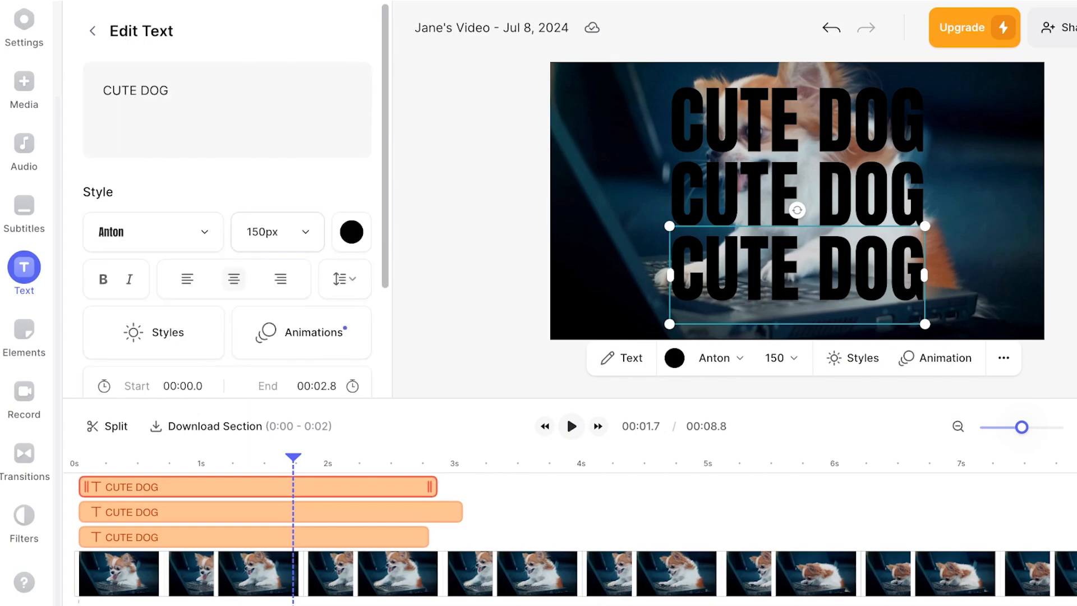
click(302, 333)
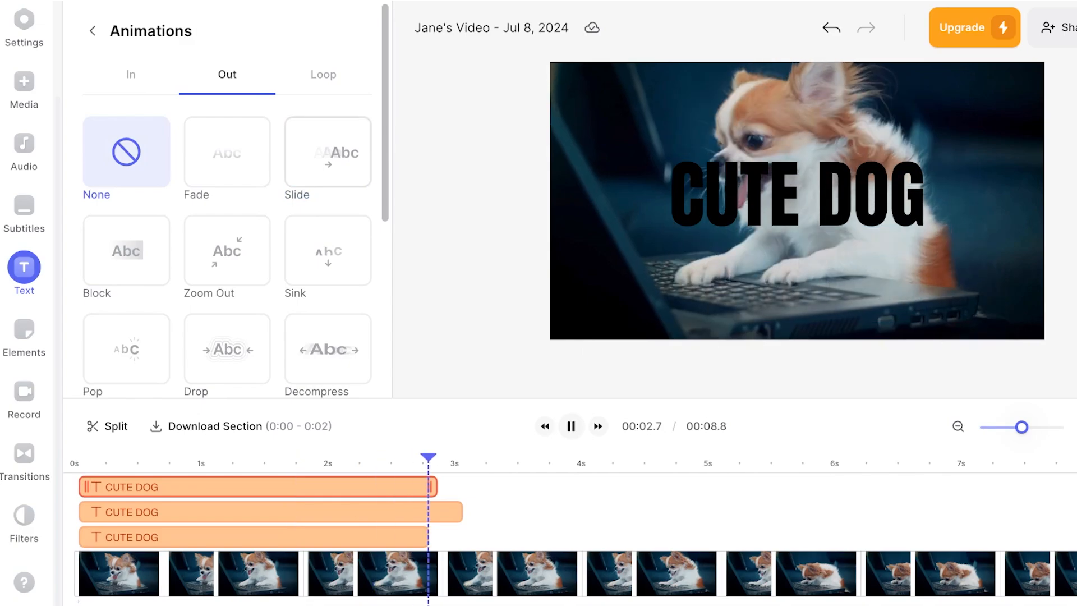
click(130, 74)
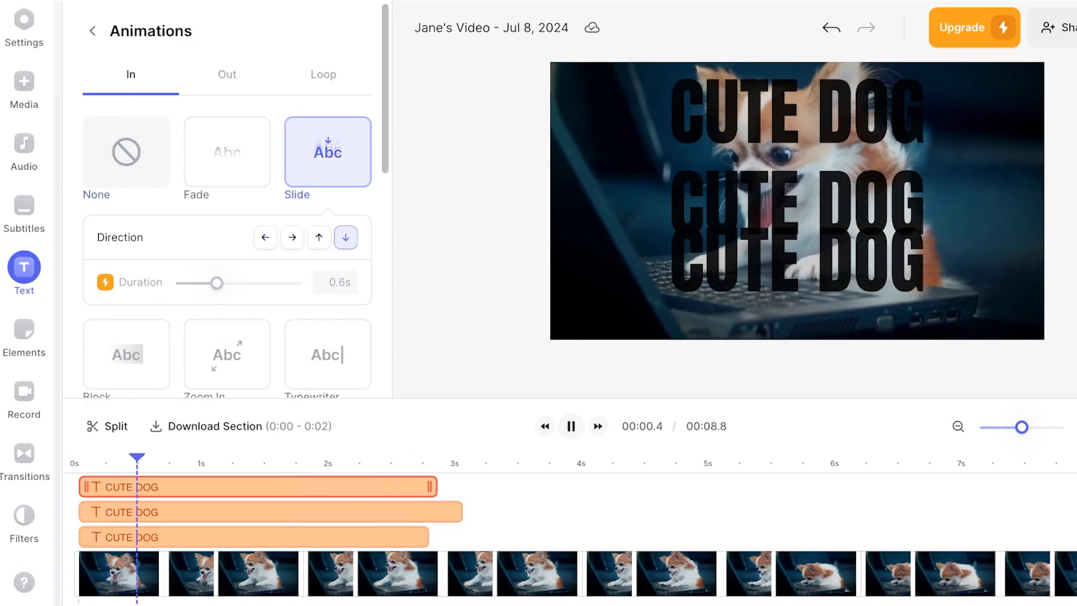
click(226, 74)
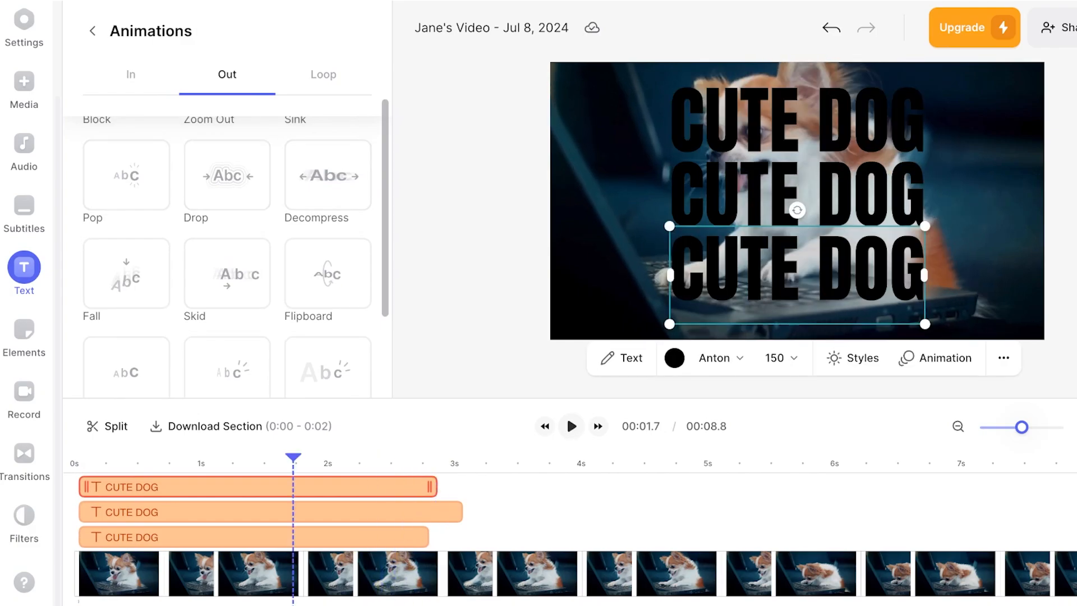
click(571, 426)
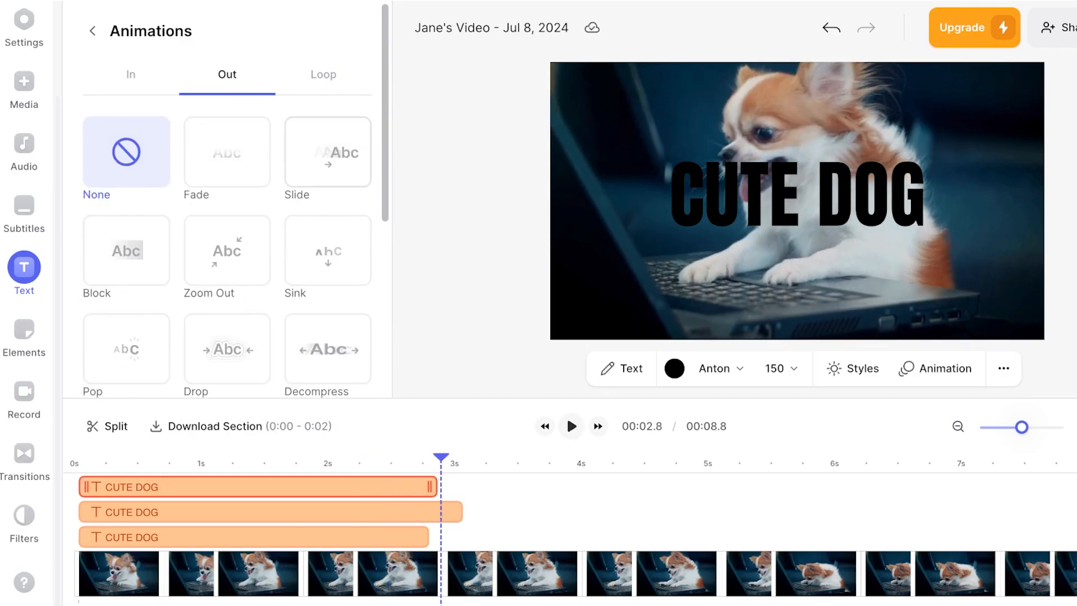
- Add Slide animations to the other CUTE DOG layers, top one exiting downward
click(327, 152)
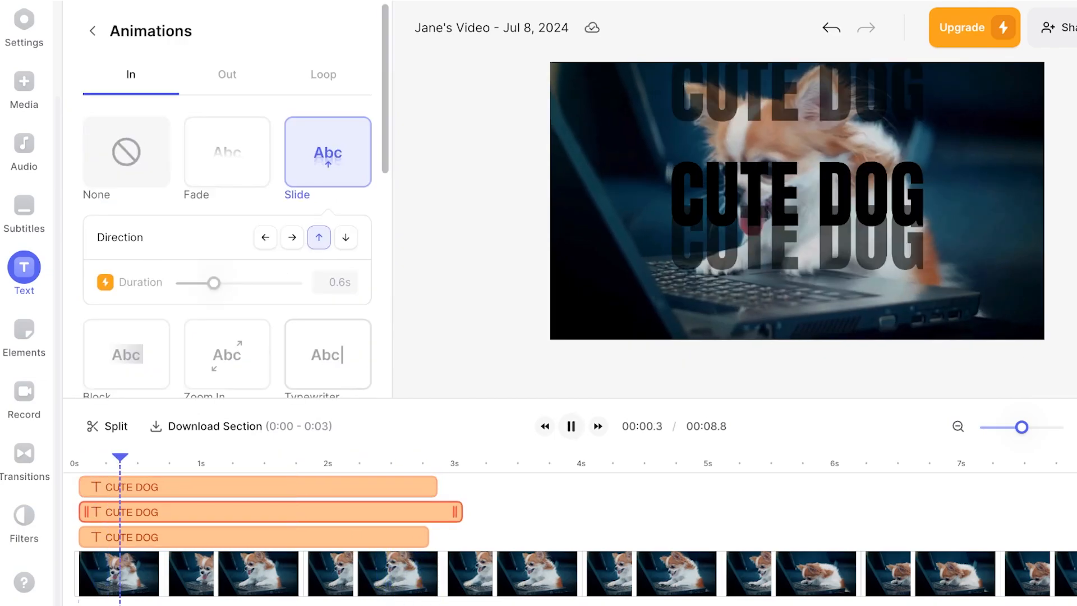
click(226, 74)
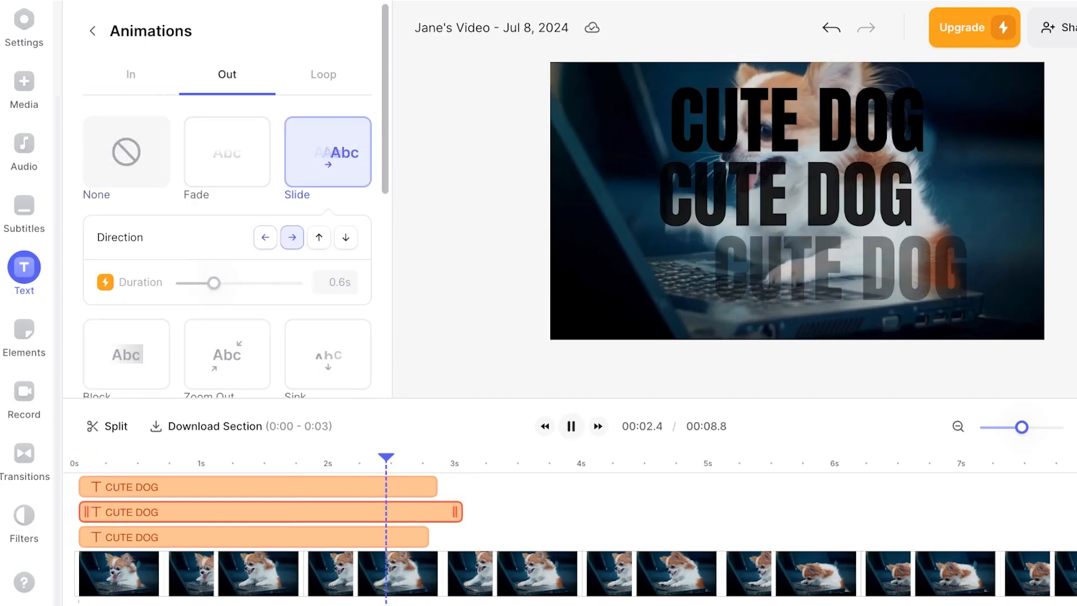
click(319, 238)
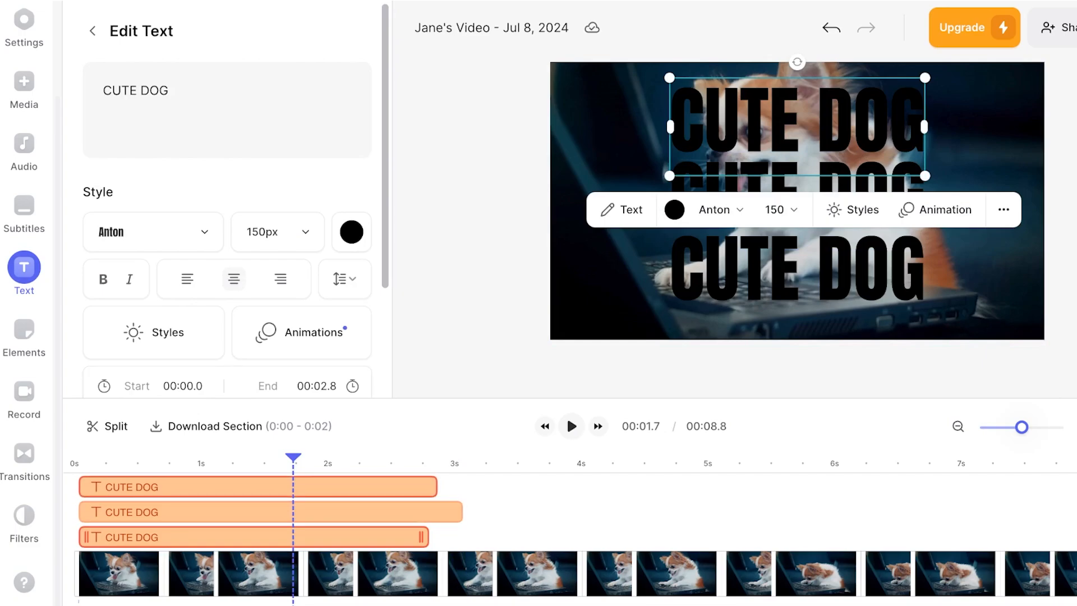
click(302, 332)
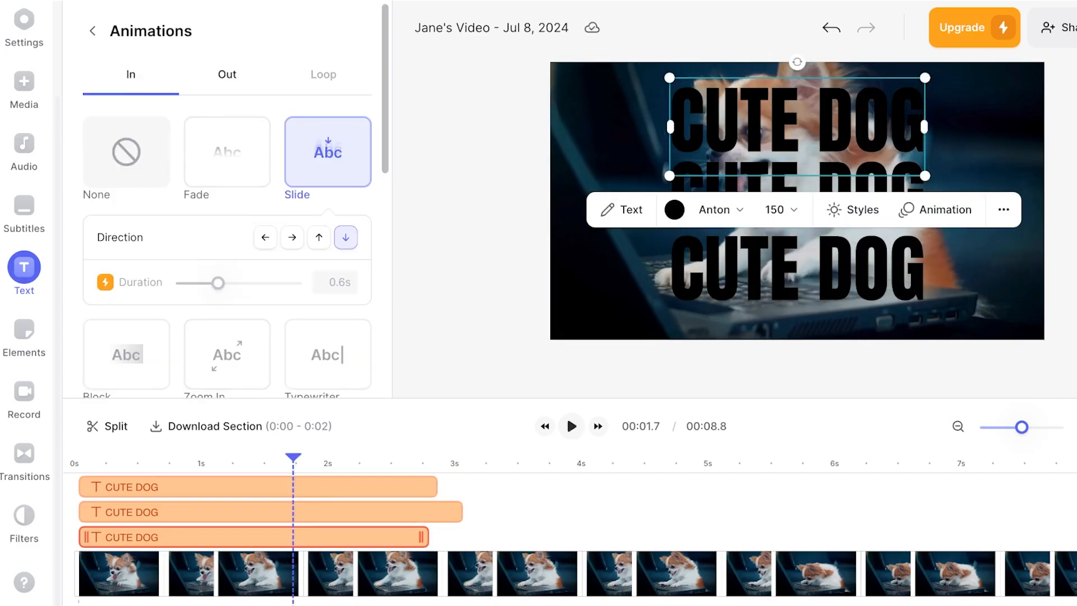
click(226, 74)
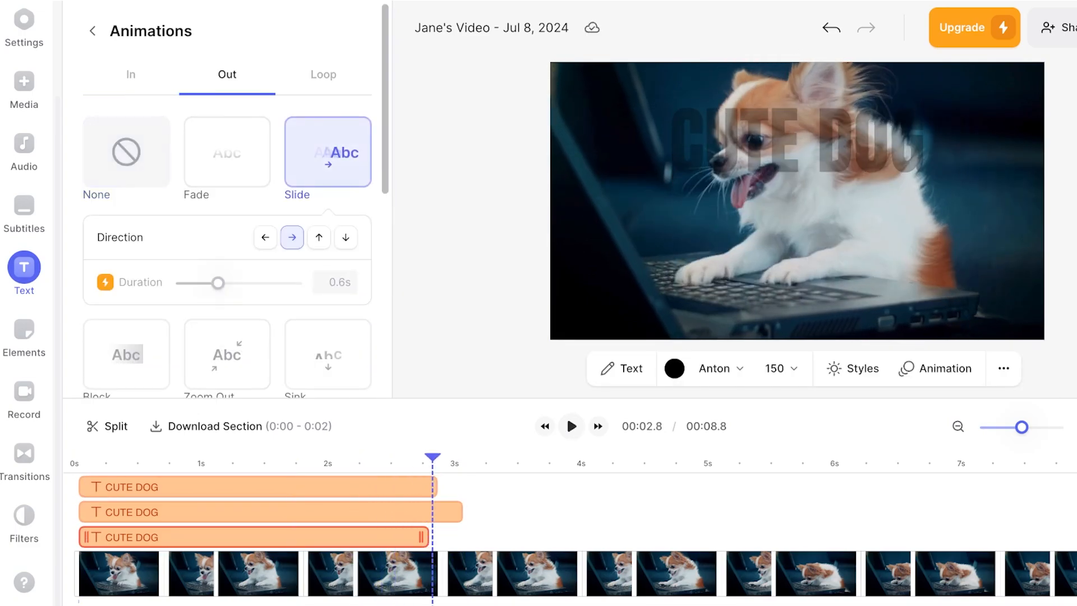
click(319, 237)
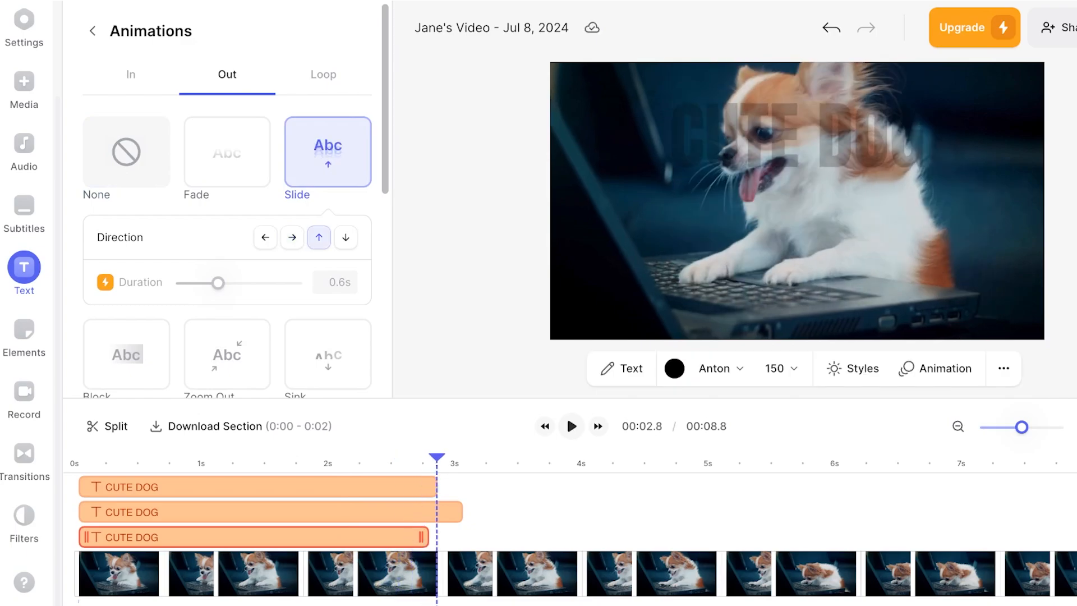
click(346, 237)
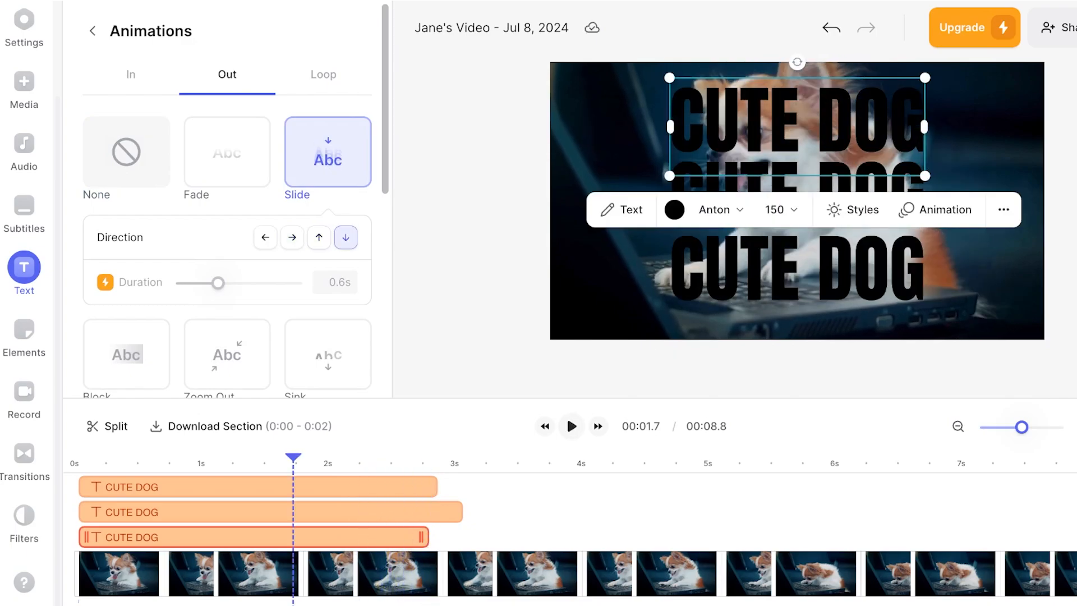
- Play back the clip to preview the text animations
click(177, 462)
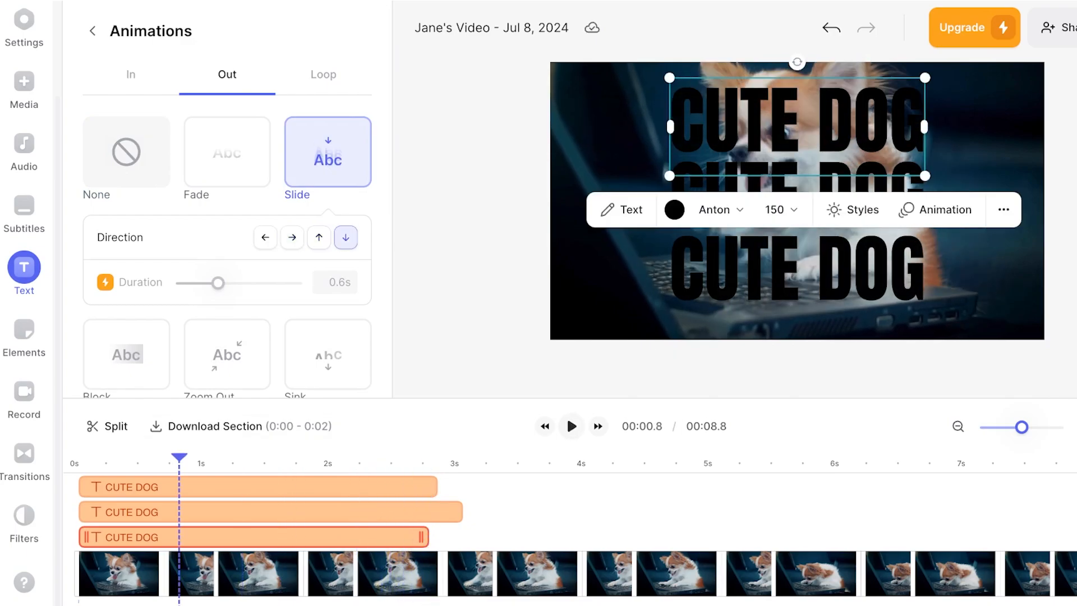
click(571, 427)
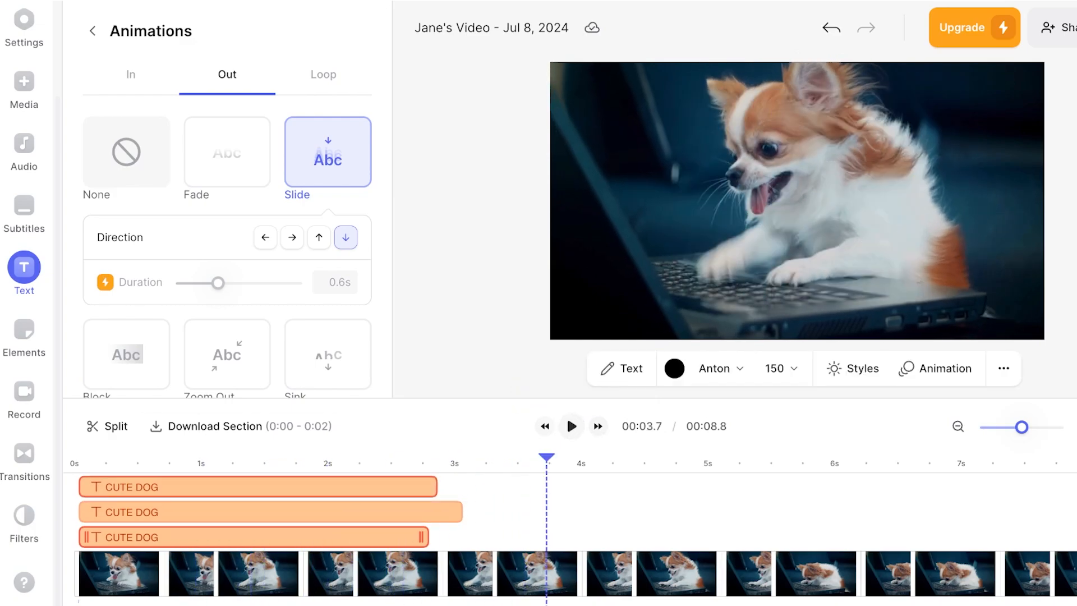
click(571, 426)
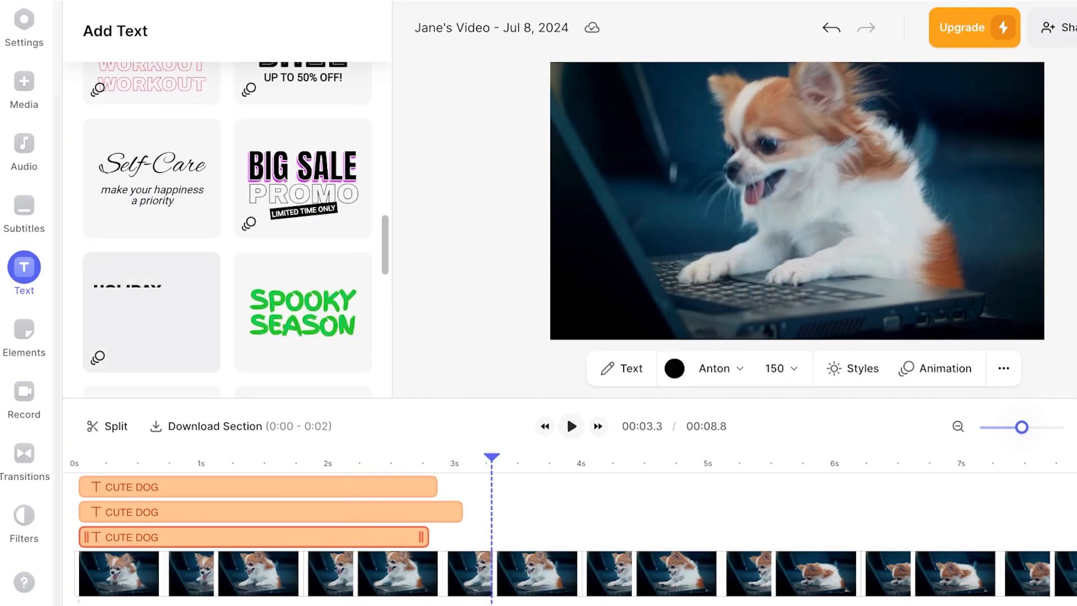
- Scroll through the Elements sticker categories, then bring up the Record options
click(24, 329)
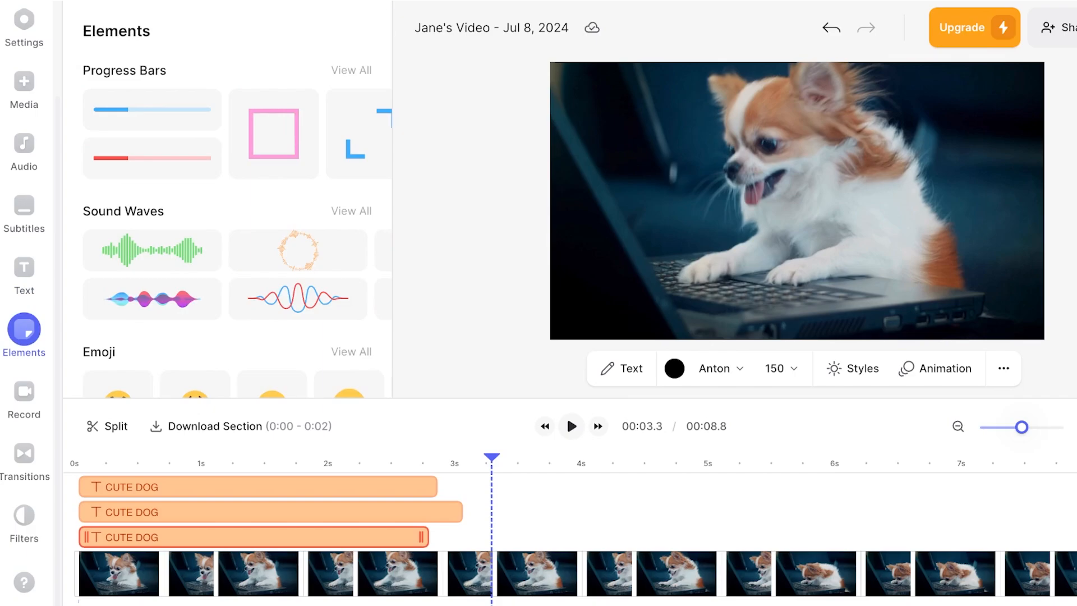
scroll(down, 3)
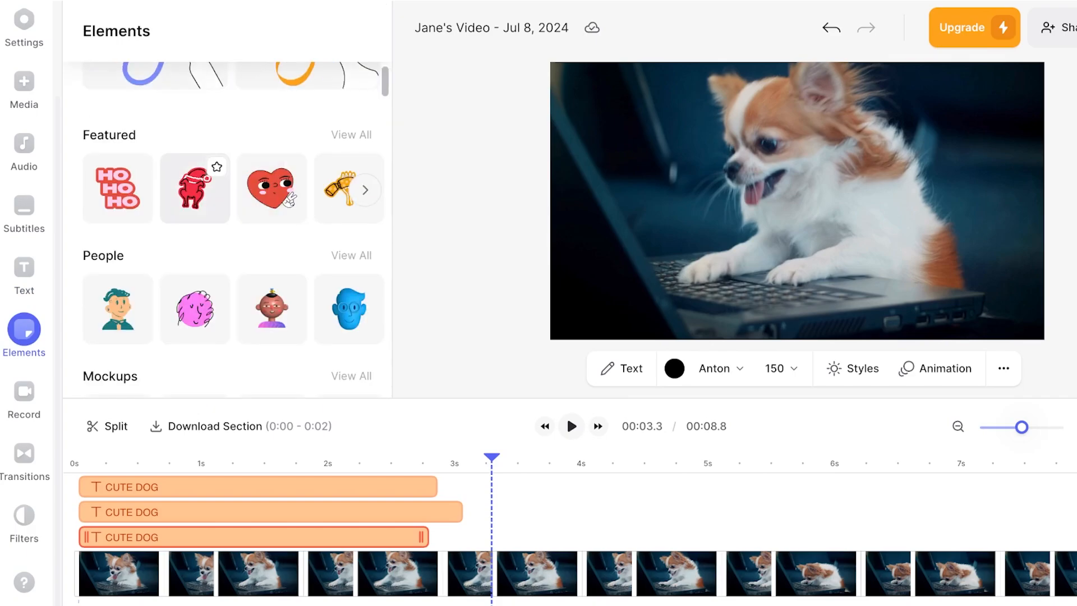
scroll(down, 3)
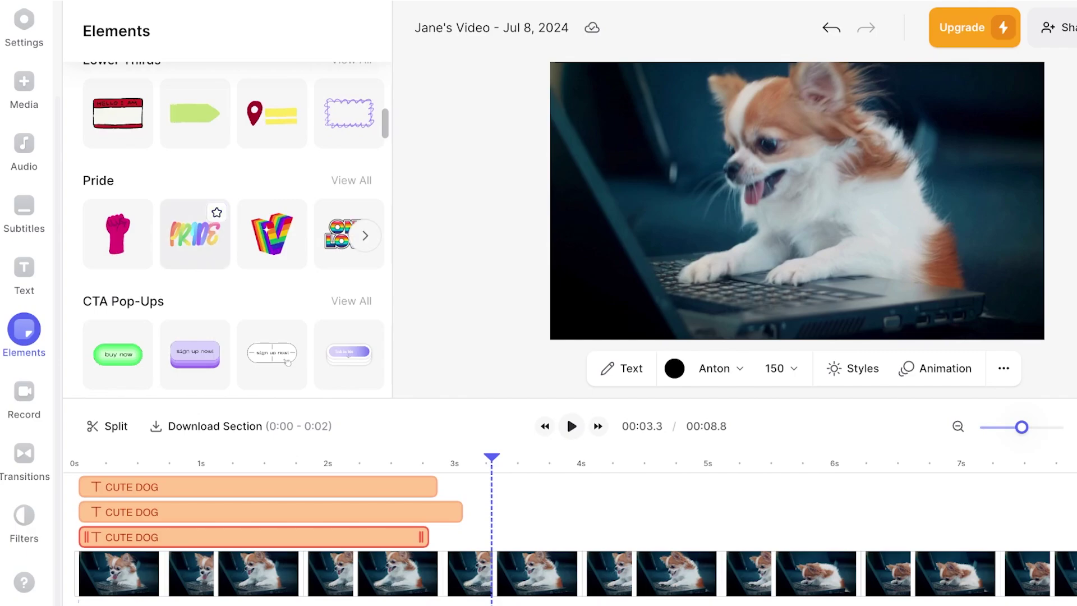
scroll(down, 3)
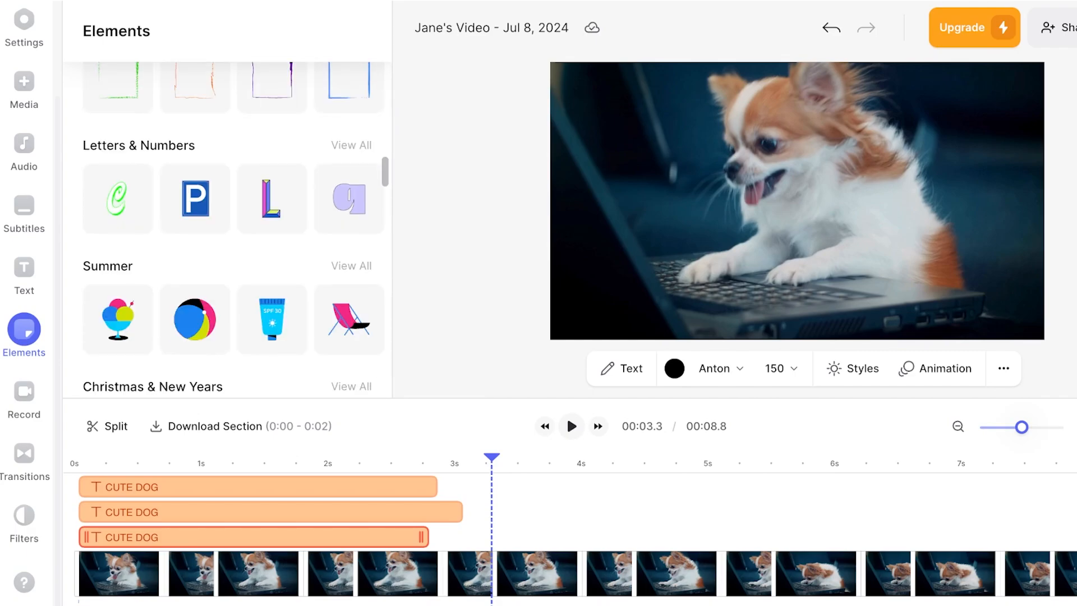
scroll(down, 3)
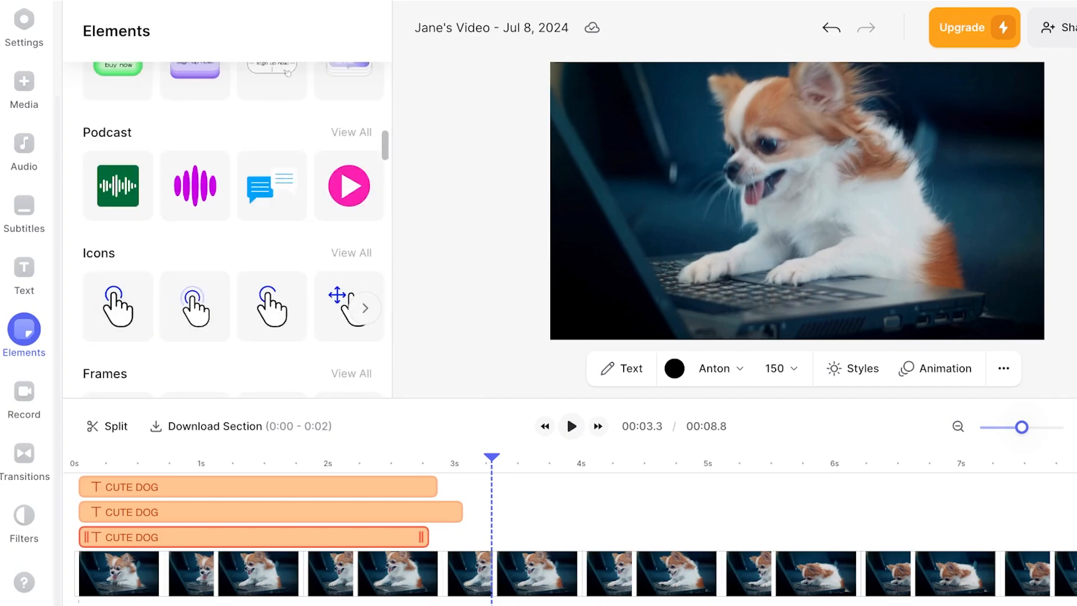
scroll(down, 3)
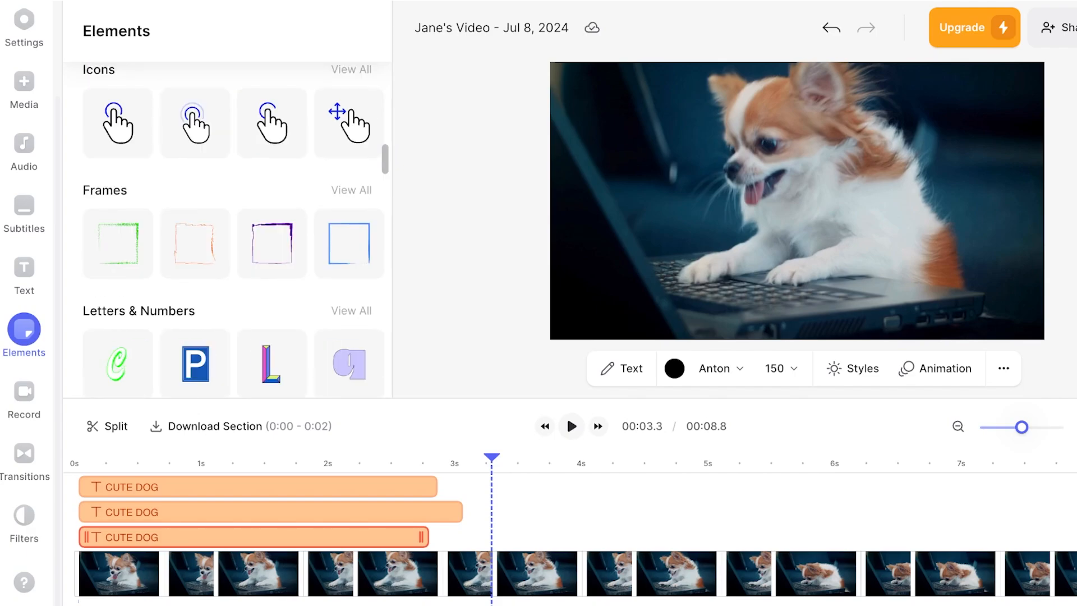
click(24, 392)
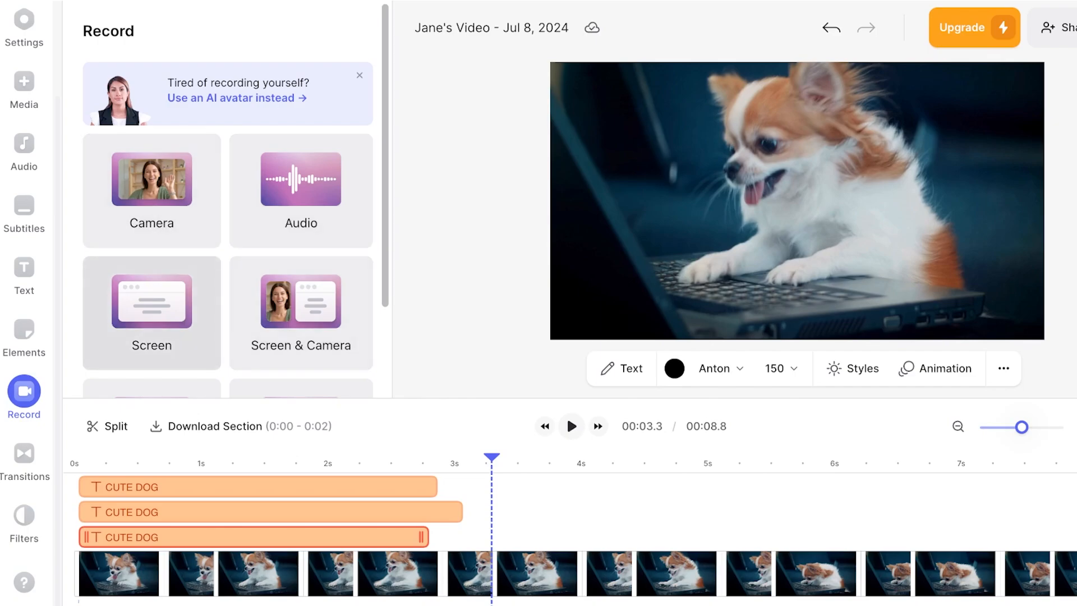
- Scroll the Record panel and bring up the Export Video settings
scroll(down, 3)
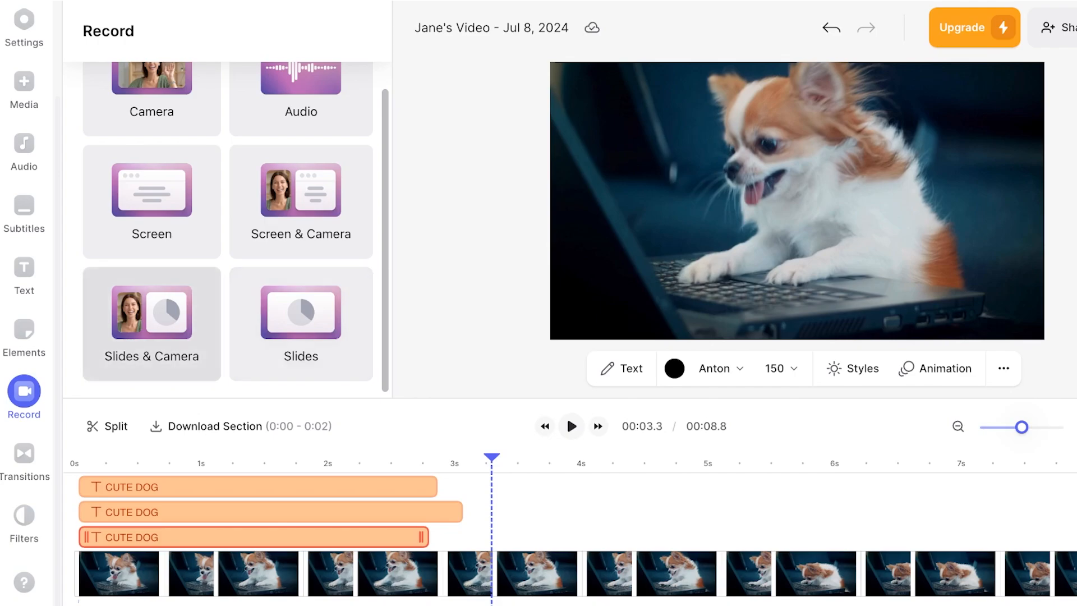
click(23, 454)
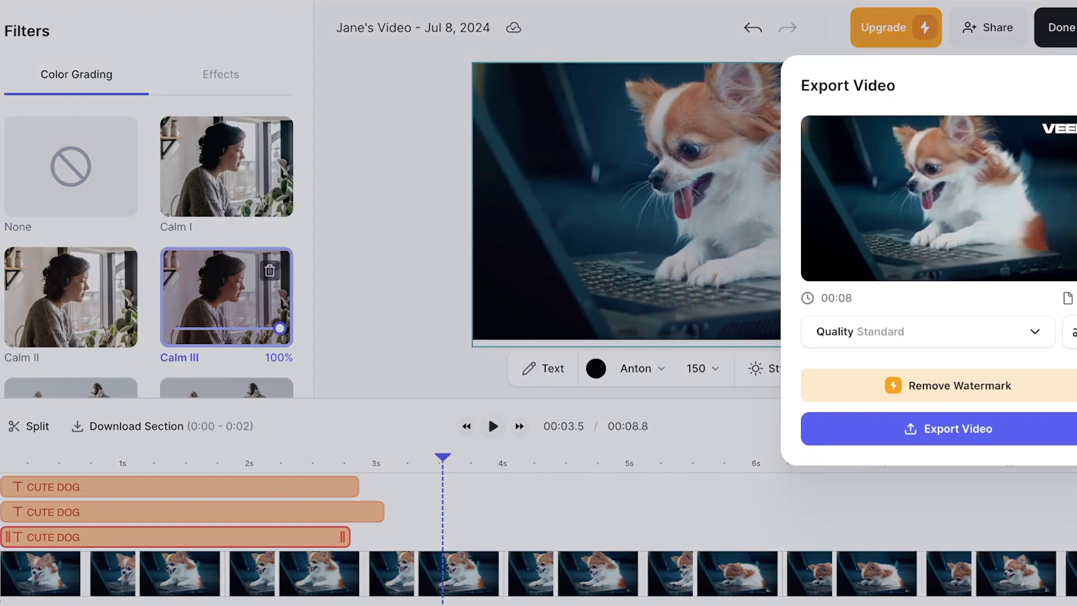
- Export the dog-on-laptop video and wait for its VEED share page to load
click(955, 428)
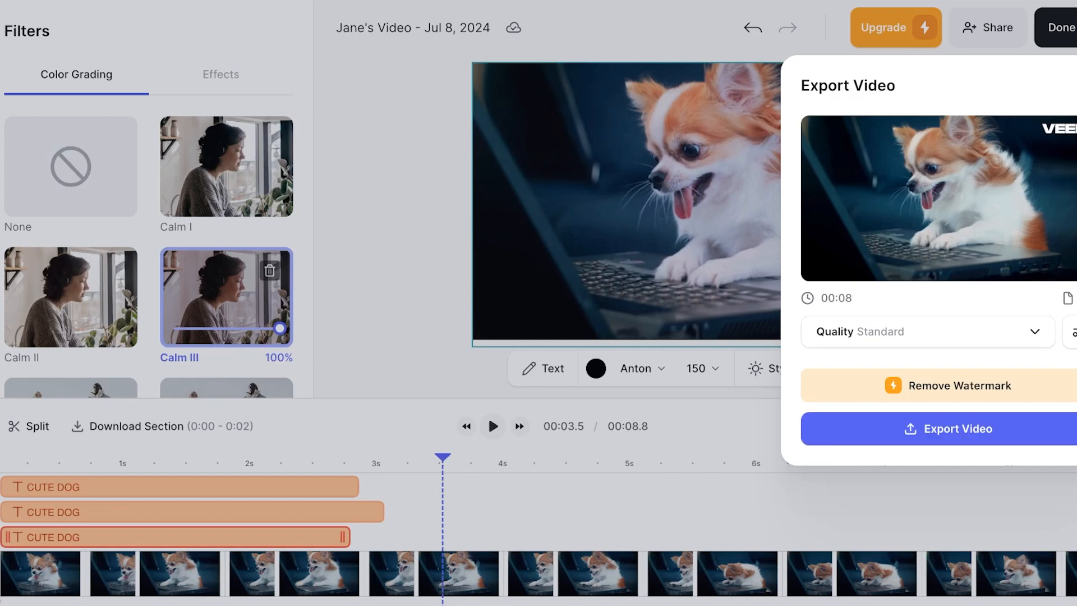
click(953, 429)
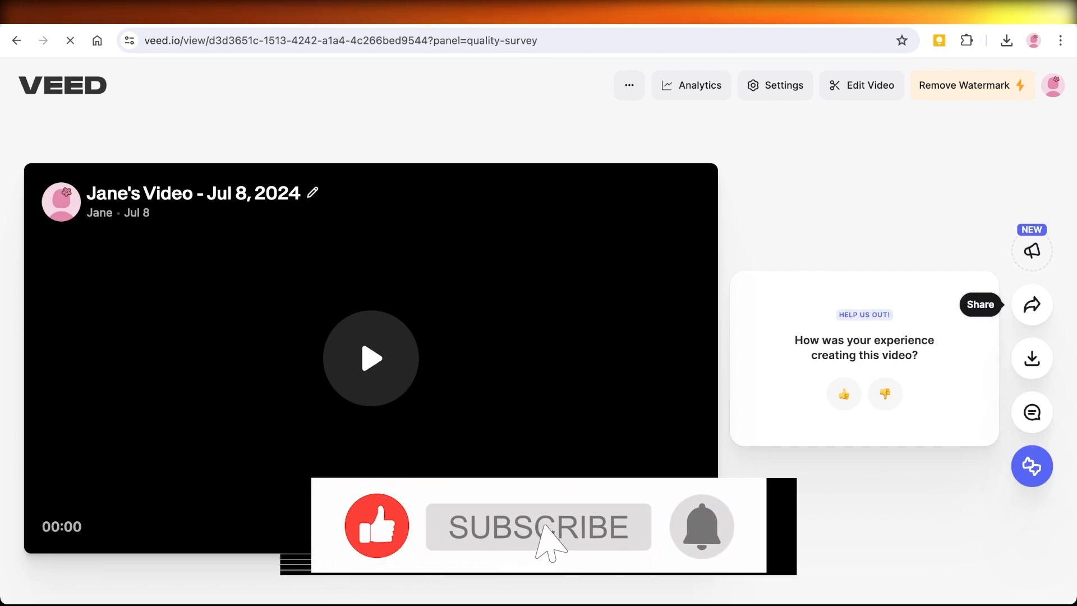
click(539, 528)
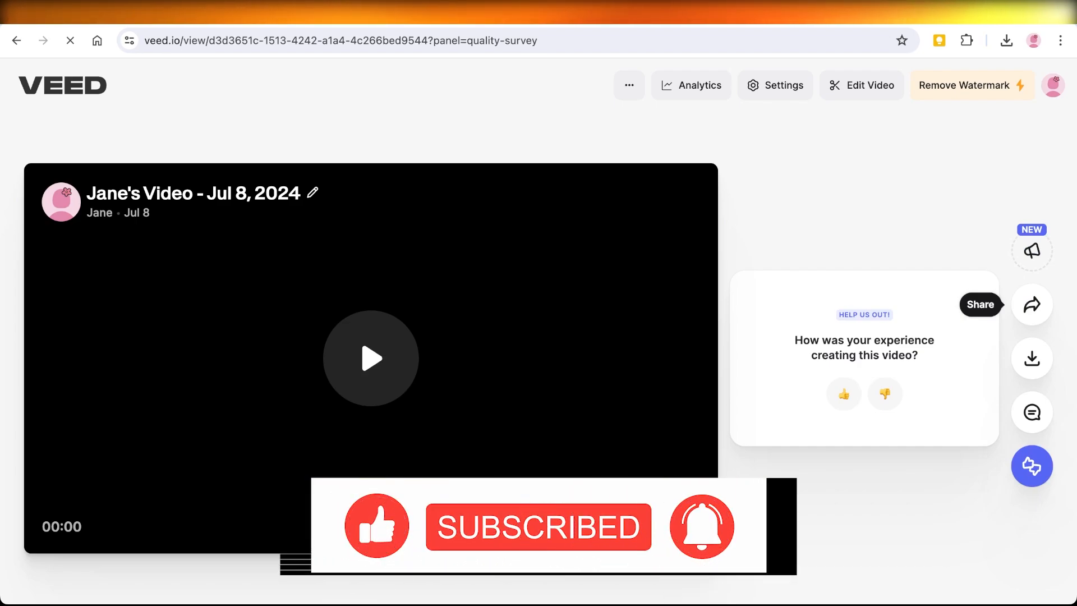